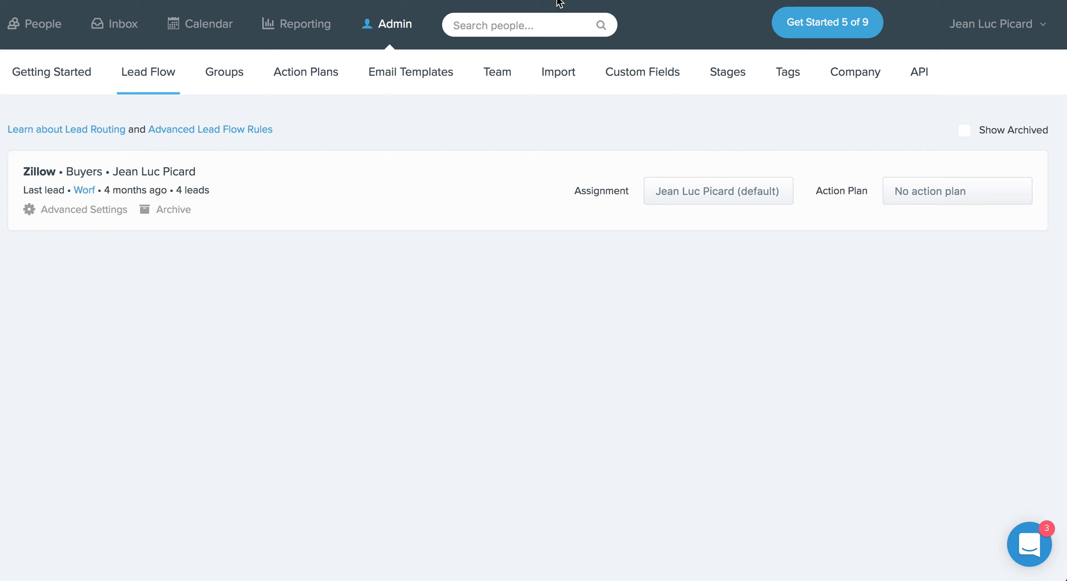
mouse_move(476, 206)
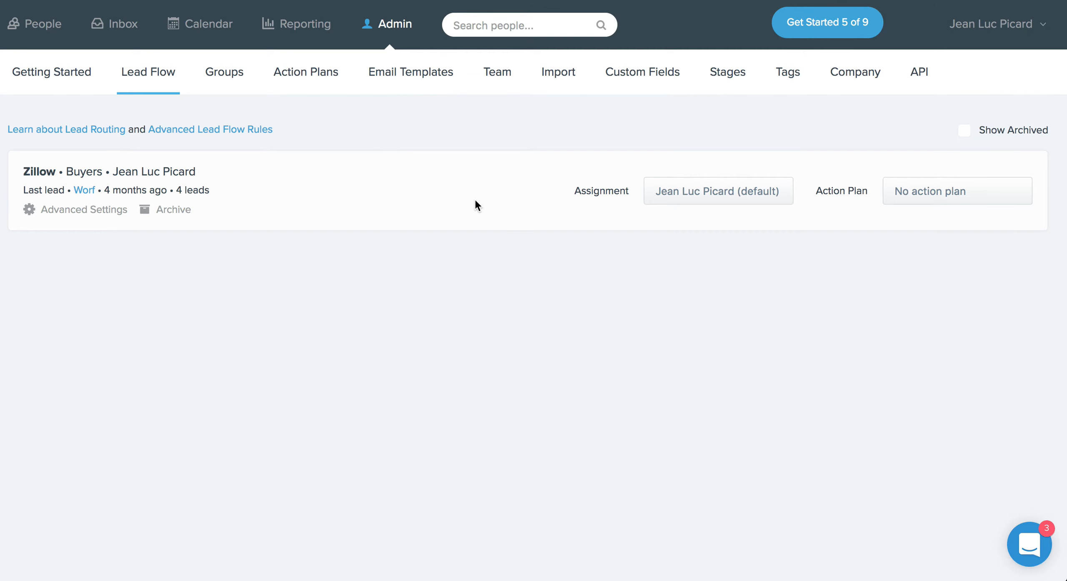
mouse_move(243, 227)
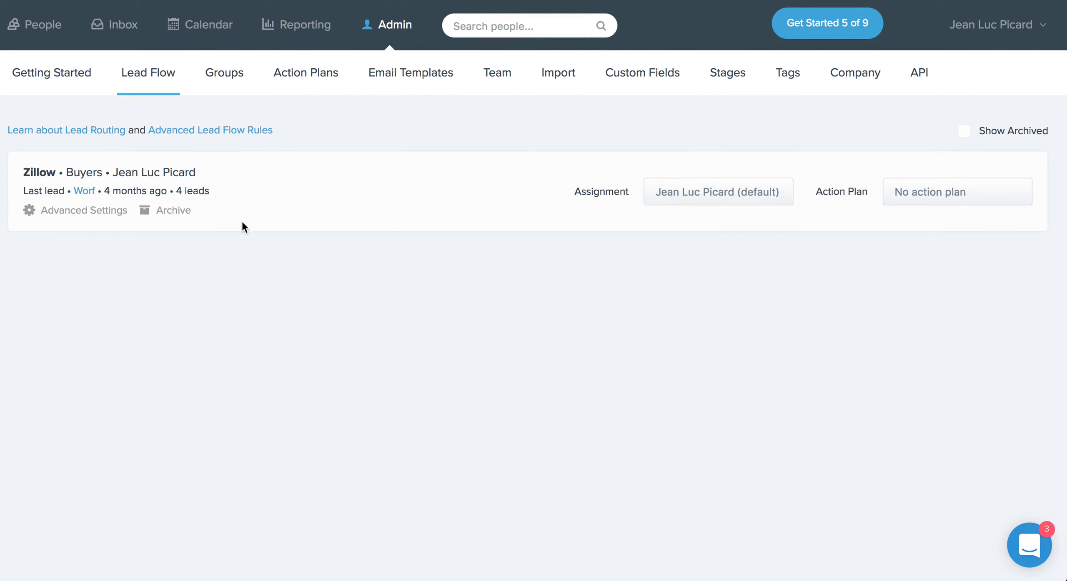
mouse_move(291, 133)
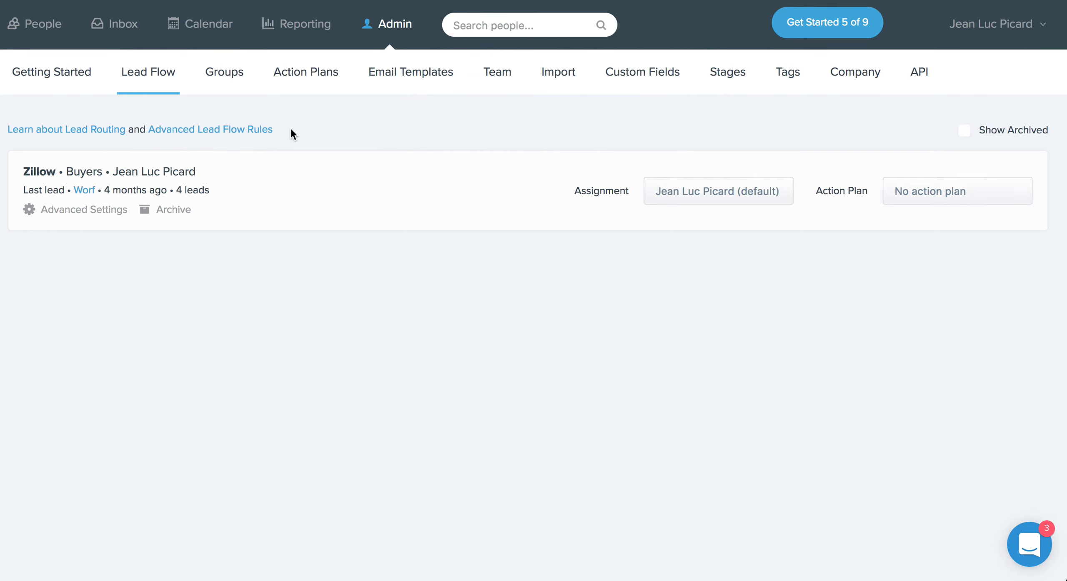
mouse_move(168, 273)
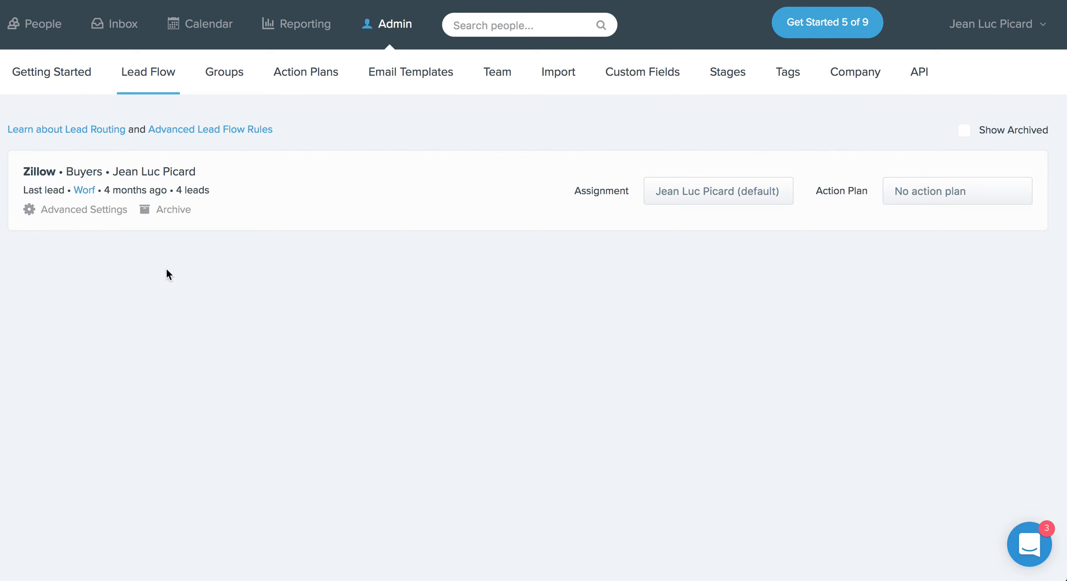
mouse_move(85, 210)
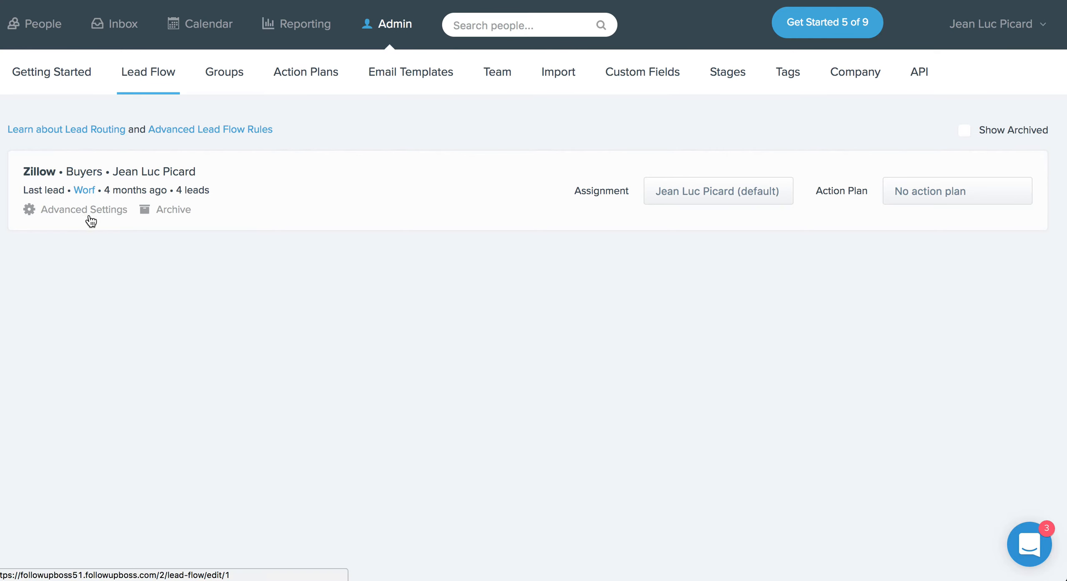
mouse_move(848, 252)
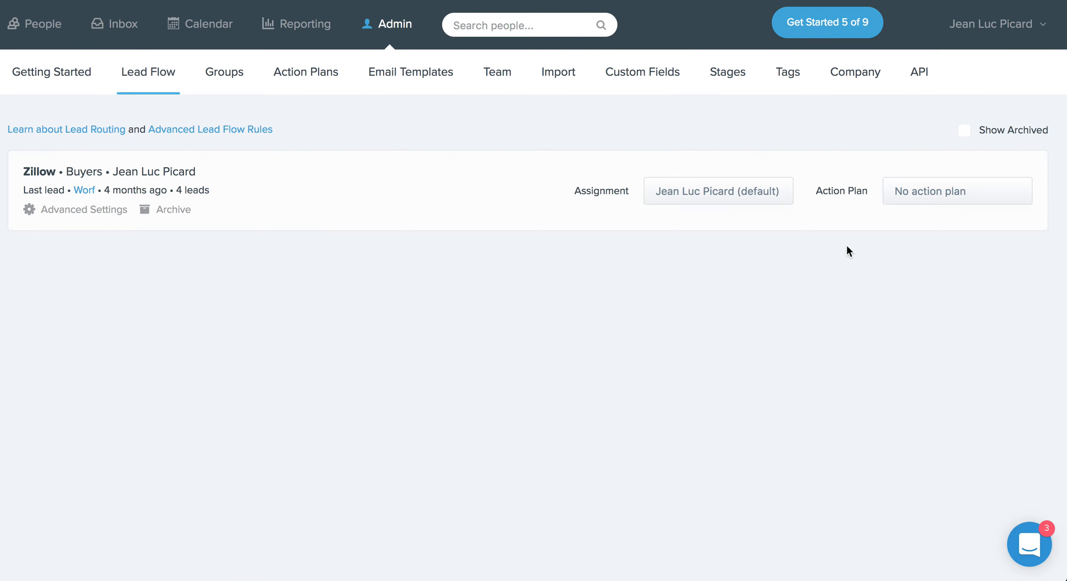
mouse_move(82, 217)
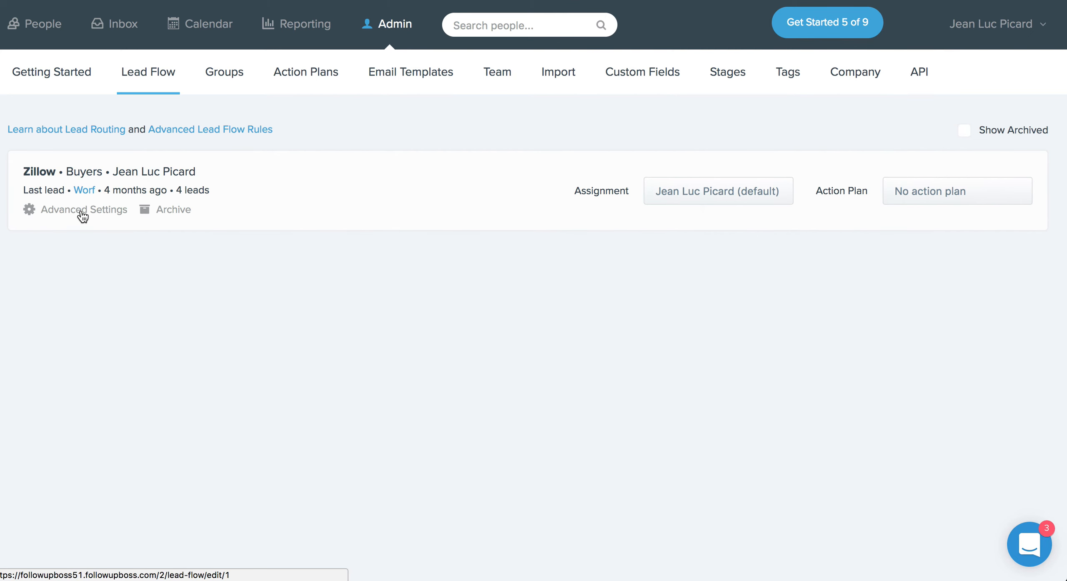
- Make the first Zillow Buyers rule match leads whose tags include 920-XED-291
left_click(85, 209)
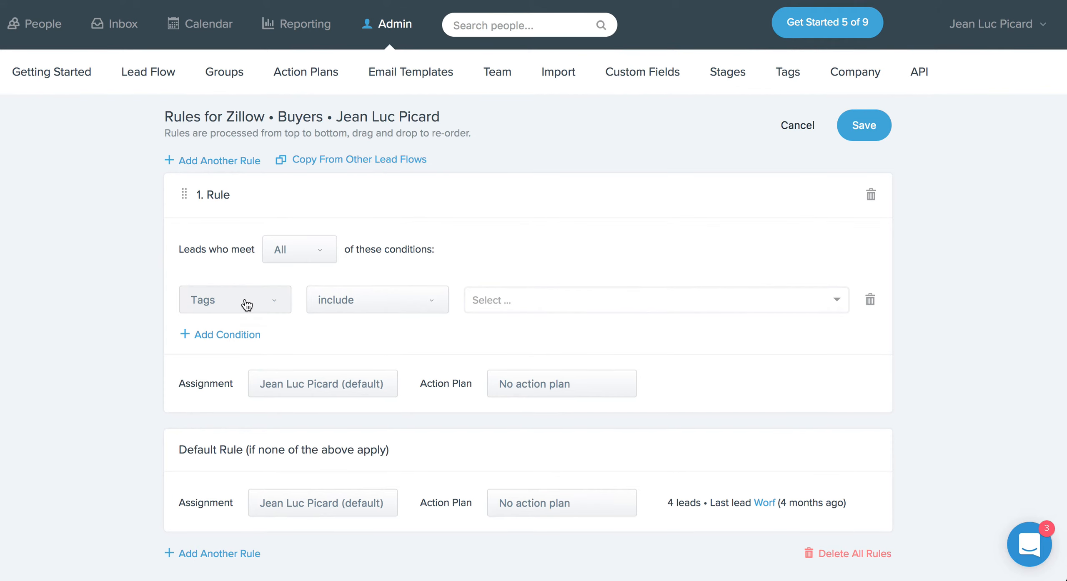
left_click(236, 300)
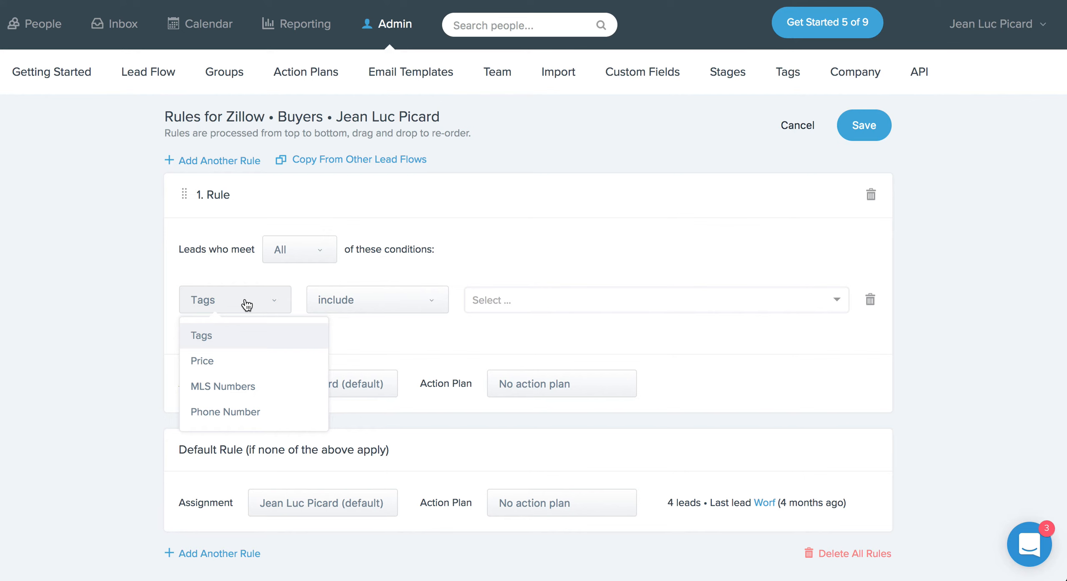
mouse_move(447, 289)
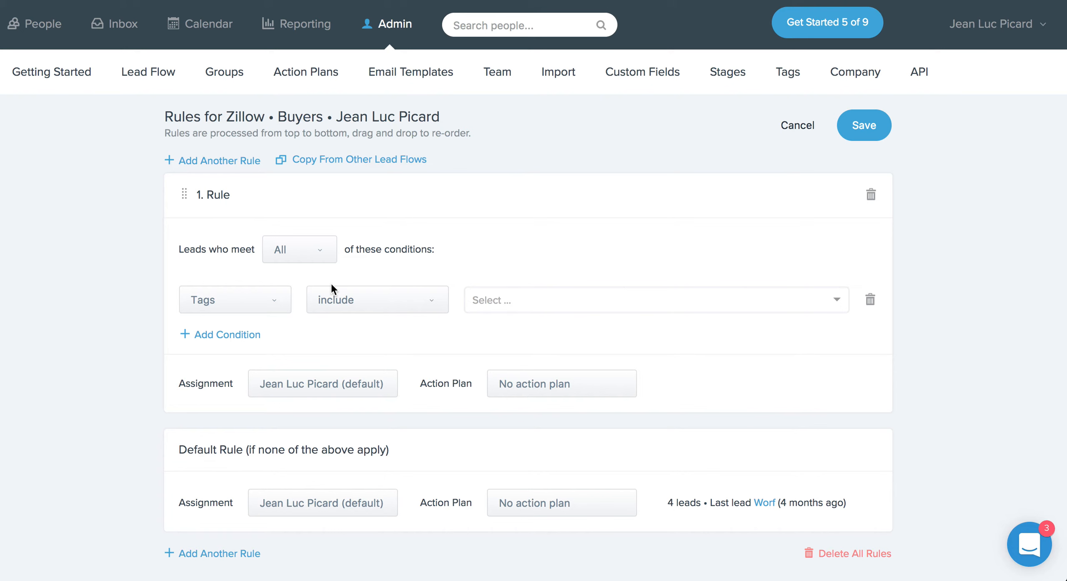
left_click(235, 299)
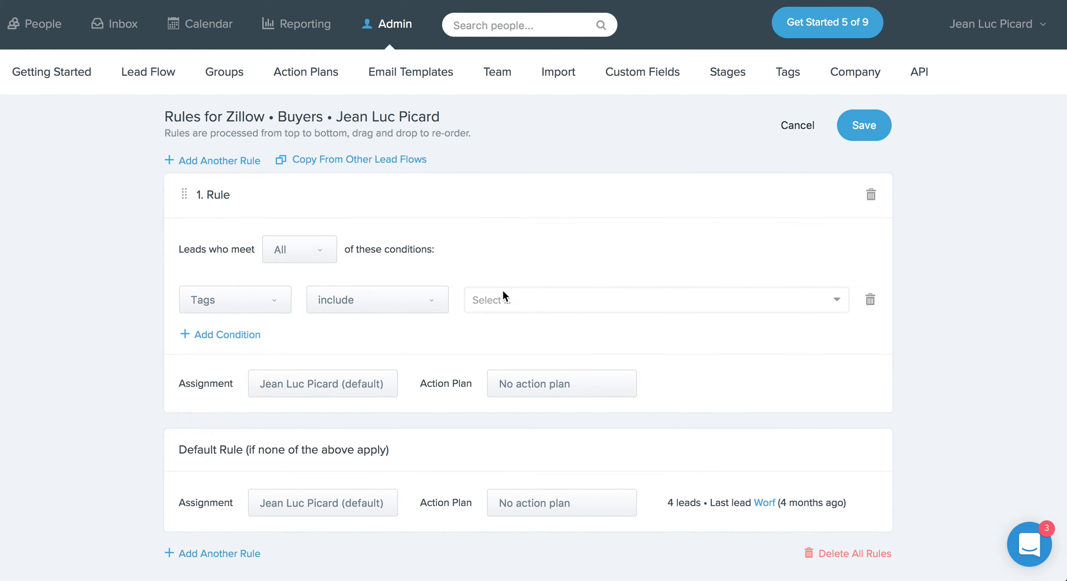
left_click(654, 300)
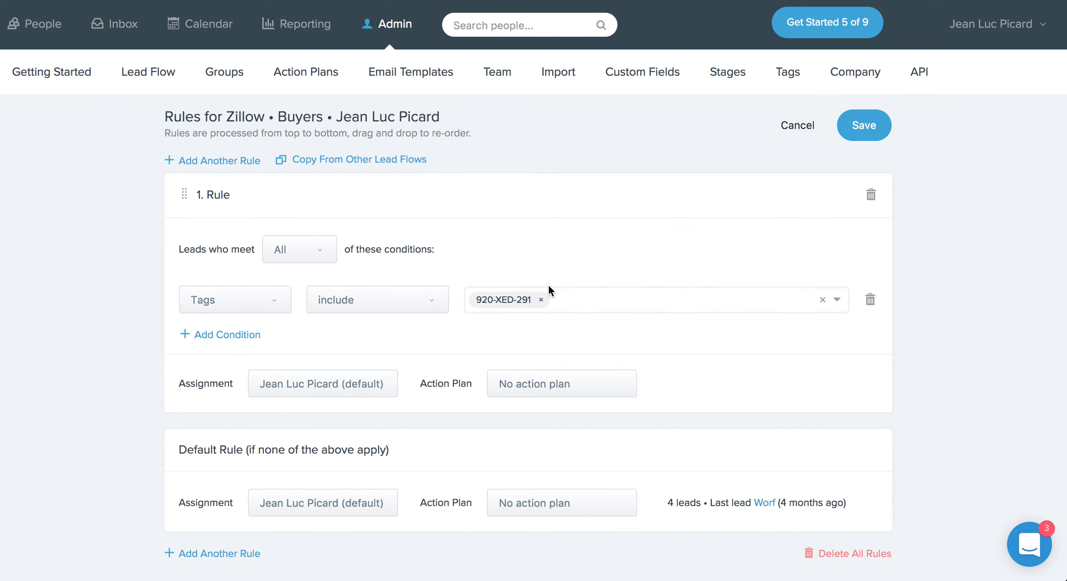
mouse_move(428, 408)
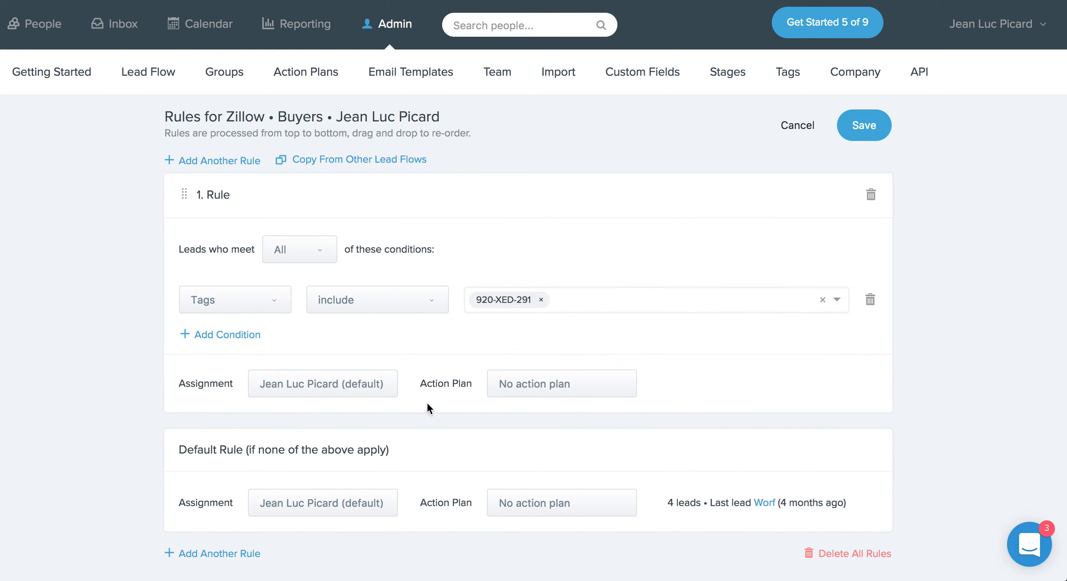
mouse_move(418, 394)
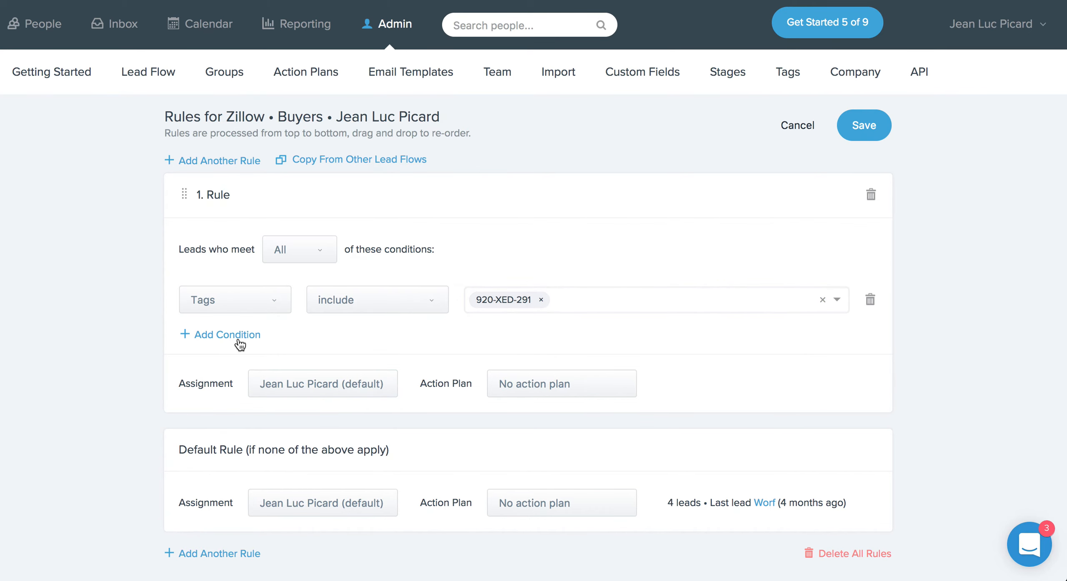
- Add a second condition to rule one testing MLS Numbers with include
left_click(228, 334)
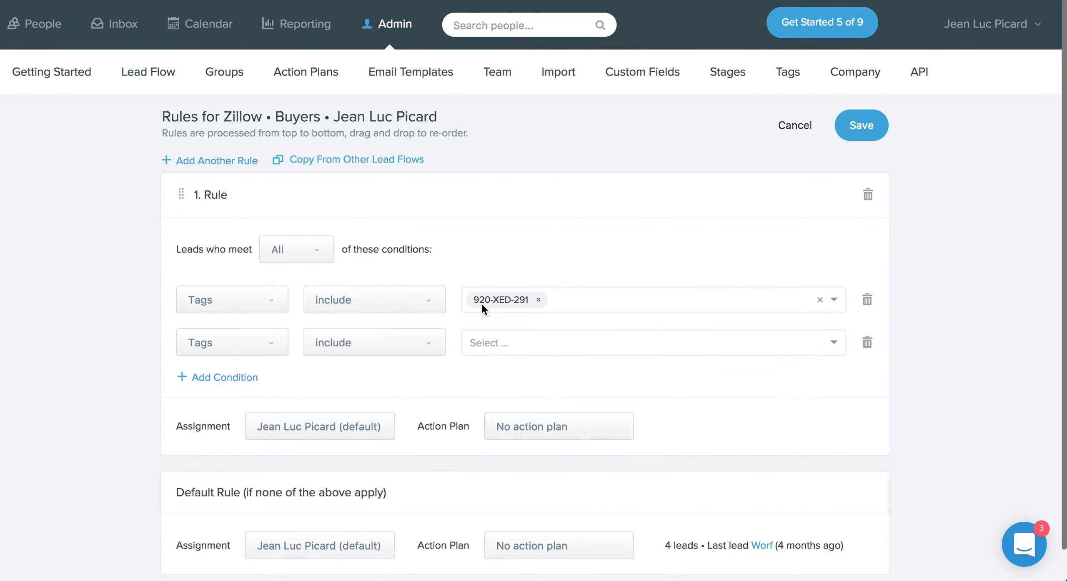
mouse_move(180, 356)
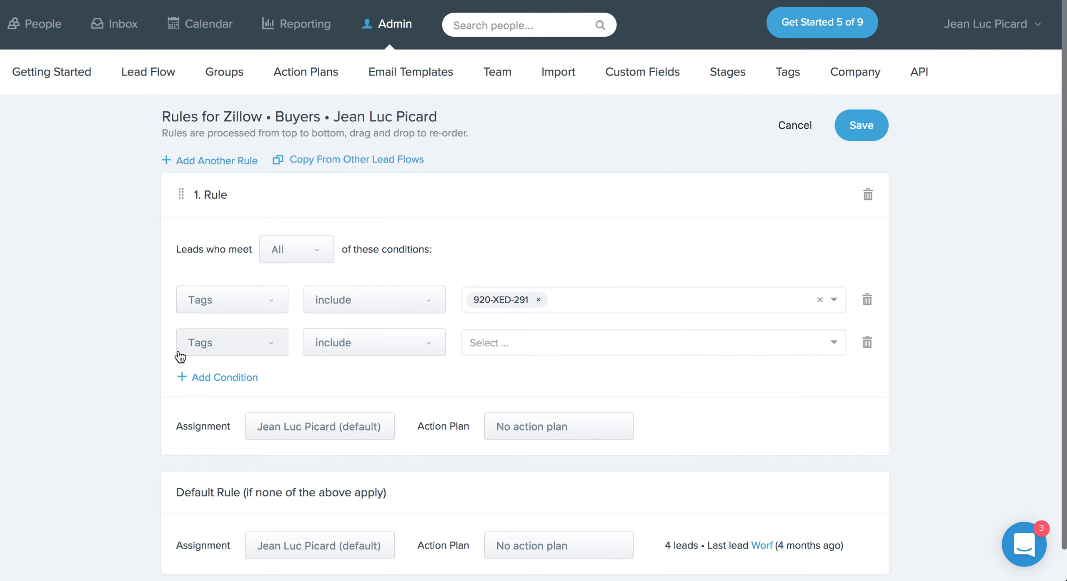
mouse_move(521, 360)
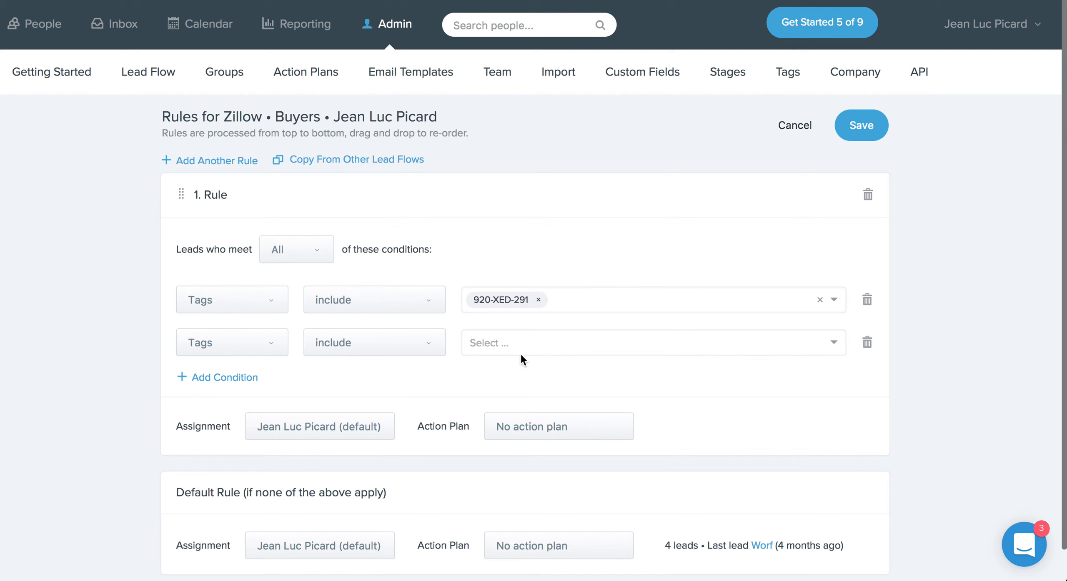
mouse_move(271, 359)
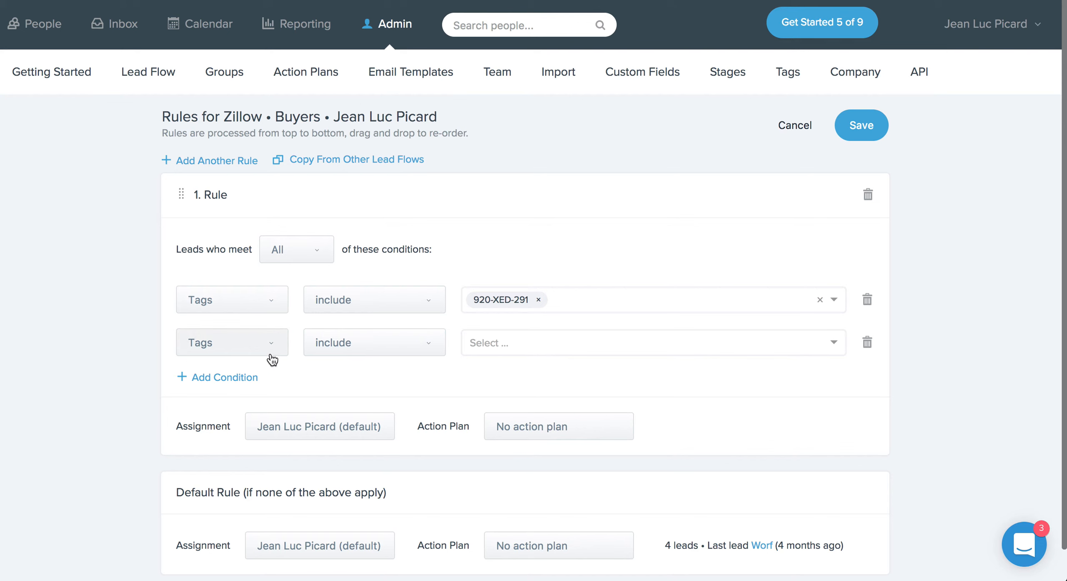
left_click(232, 342)
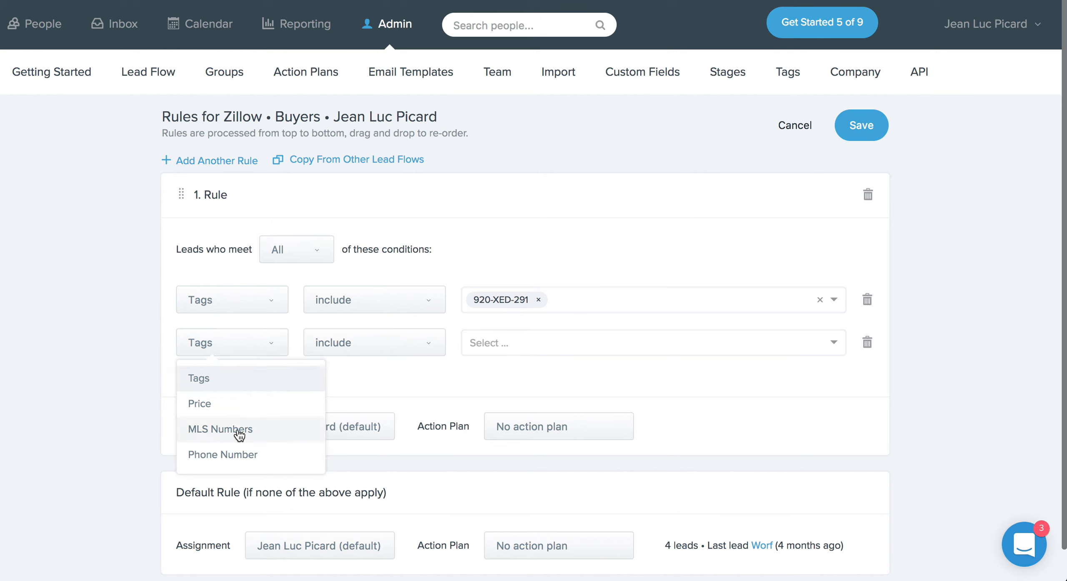
left_click(219, 429)
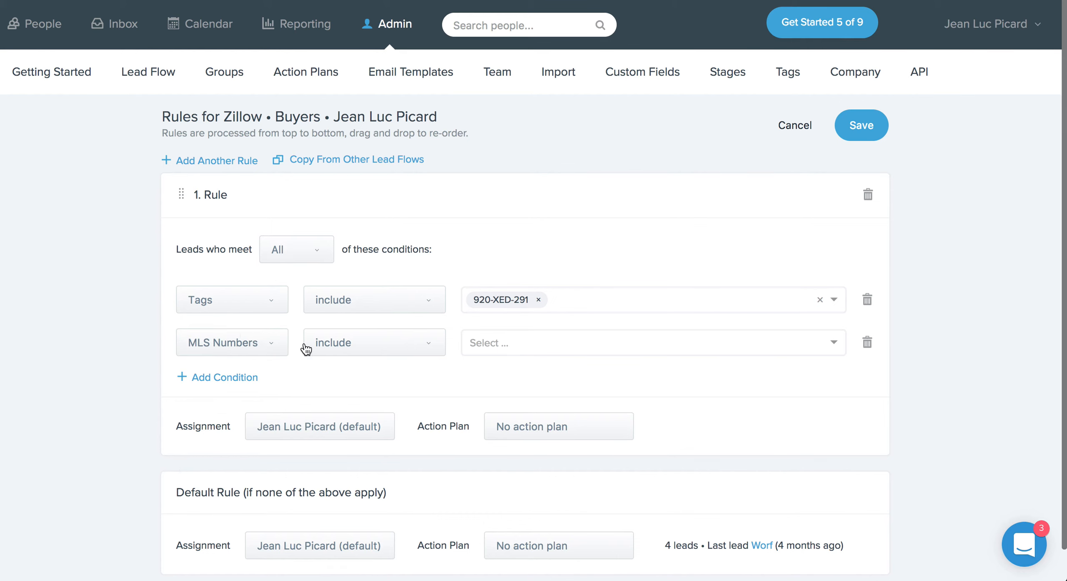
mouse_move(492, 345)
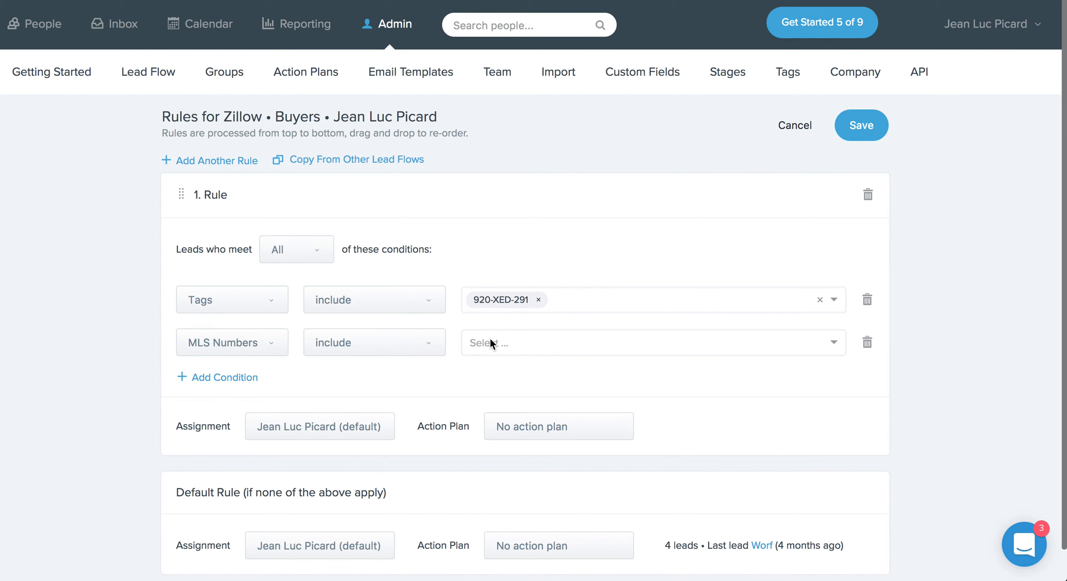
mouse_move(478, 358)
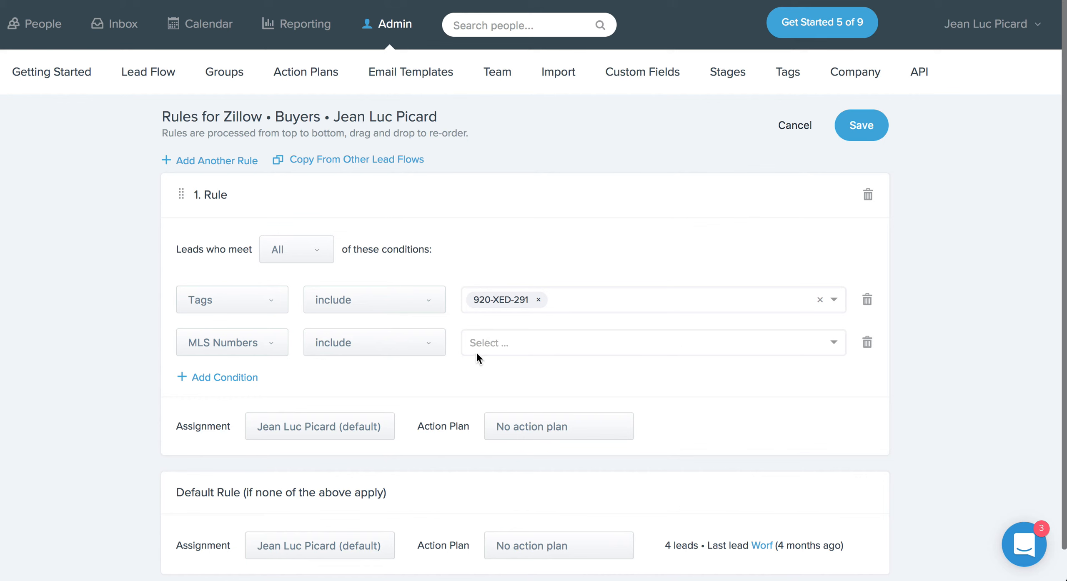
mouse_move(532, 353)
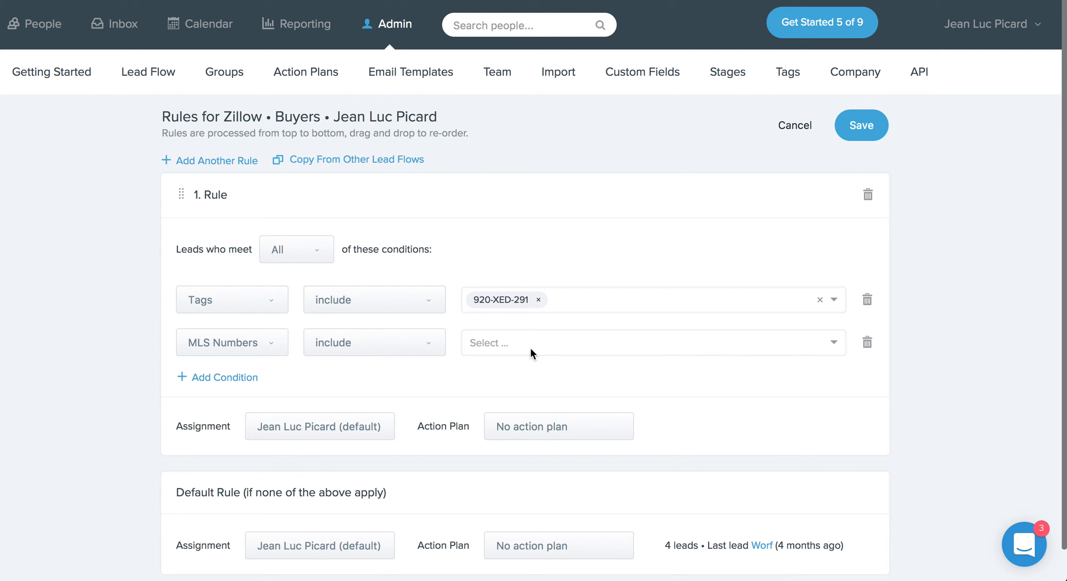
mouse_move(209, 320)
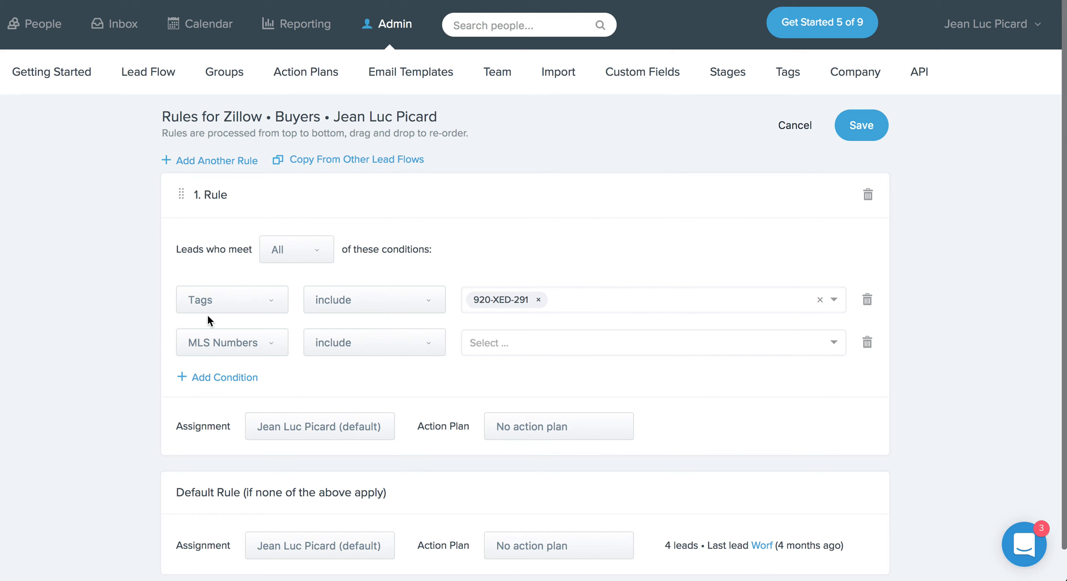
mouse_move(294, 361)
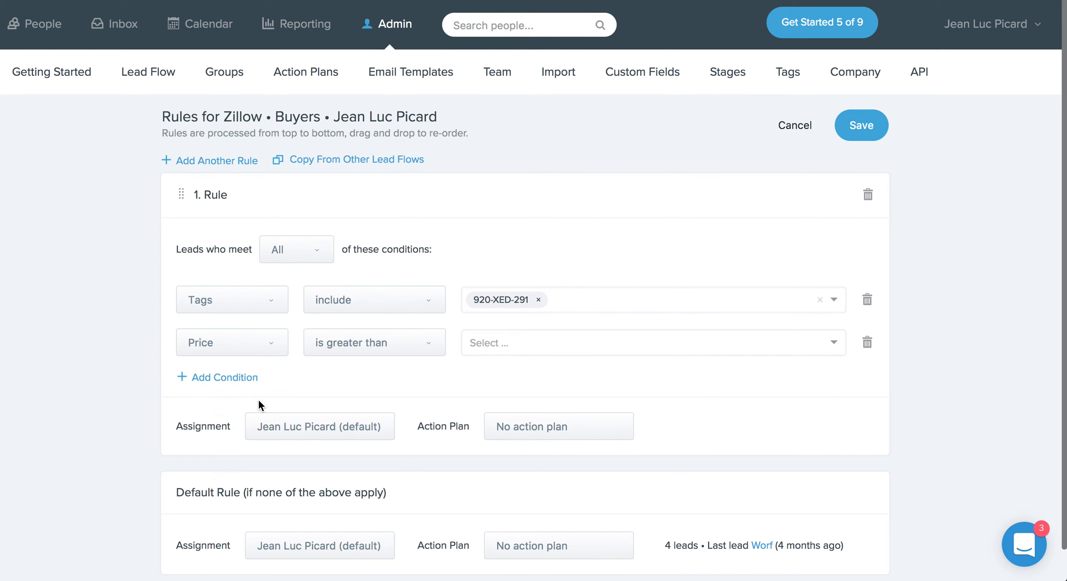
left_click(373, 343)
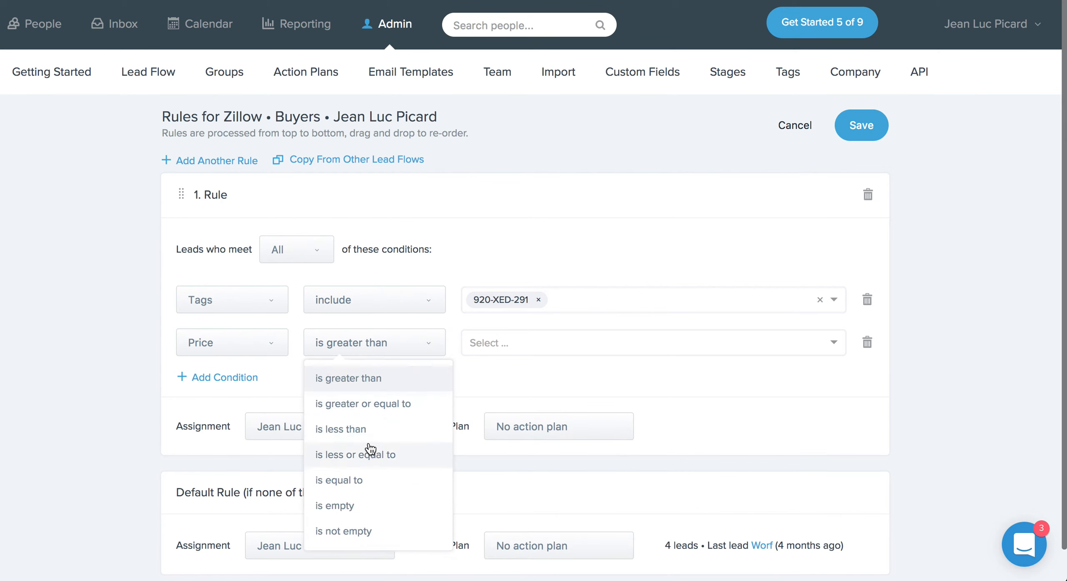
mouse_move(355, 484)
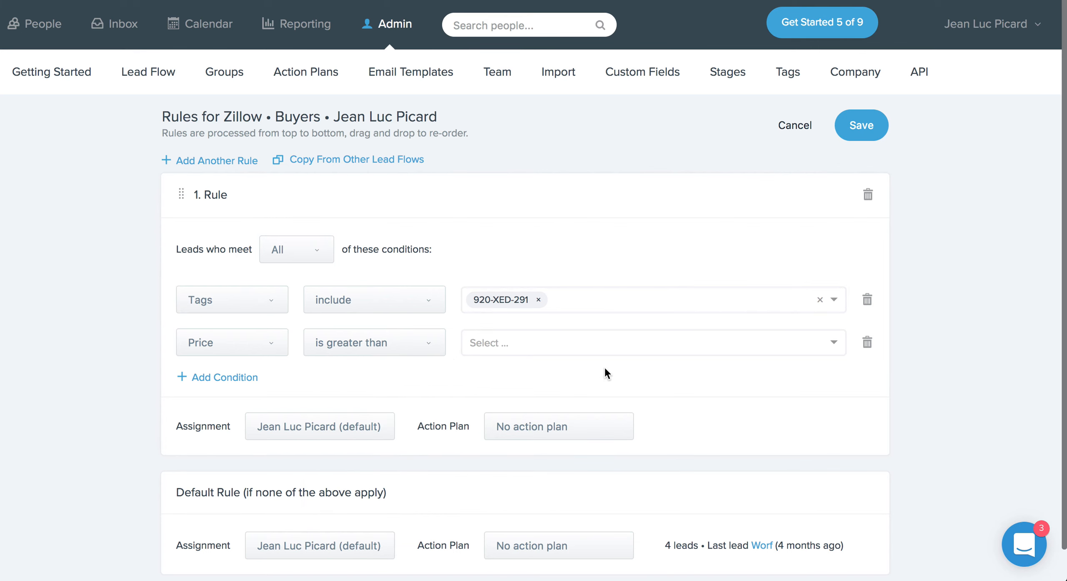
scroll("down", 3)
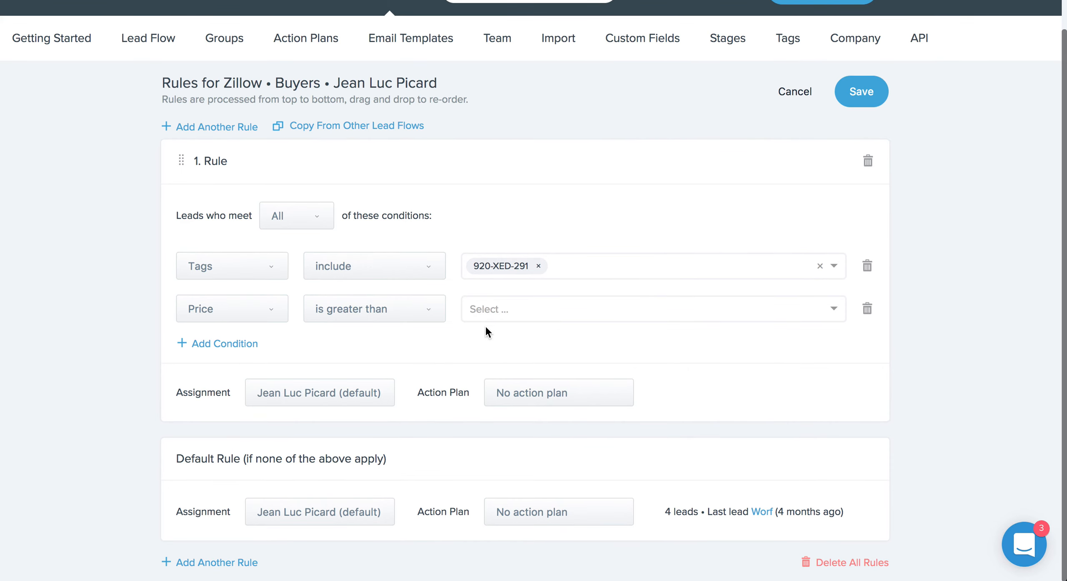
mouse_move(447, 290)
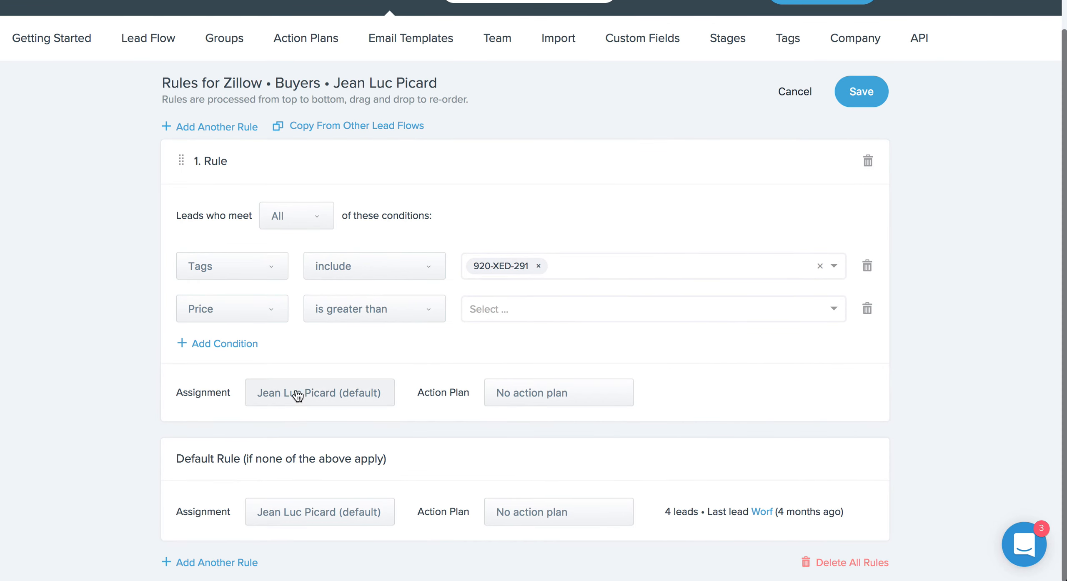
- Bring up the assignment picker for rule one, showing Jean Luc Picard as default
left_click(320, 392)
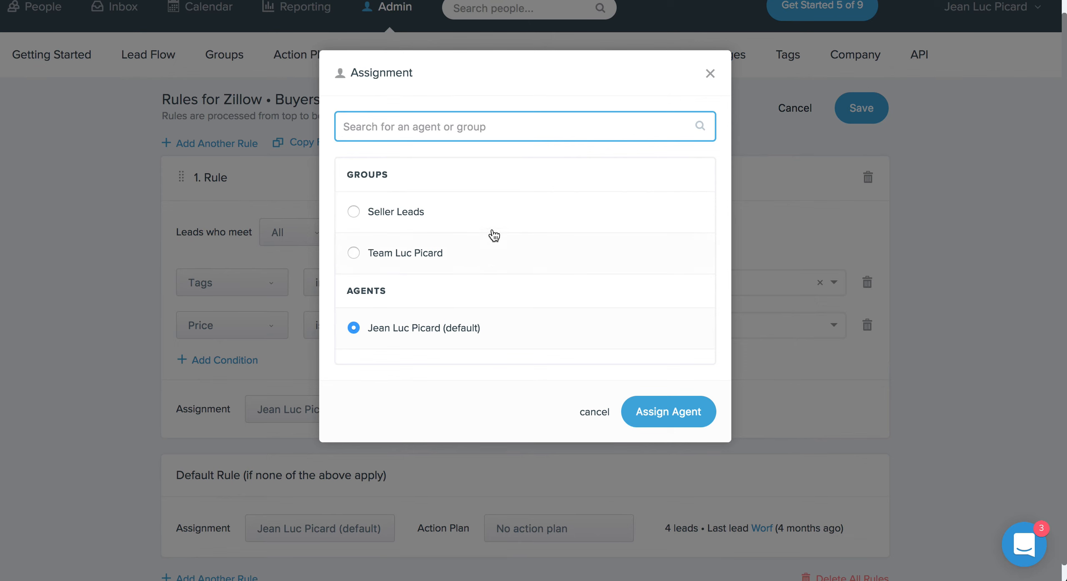
mouse_move(447, 210)
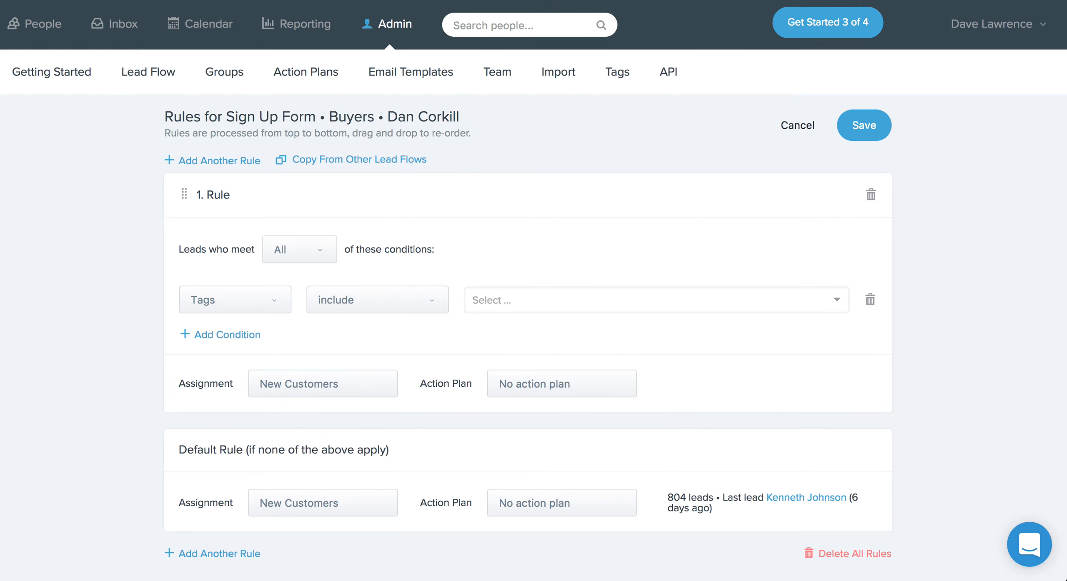
mouse_move(324, 129)
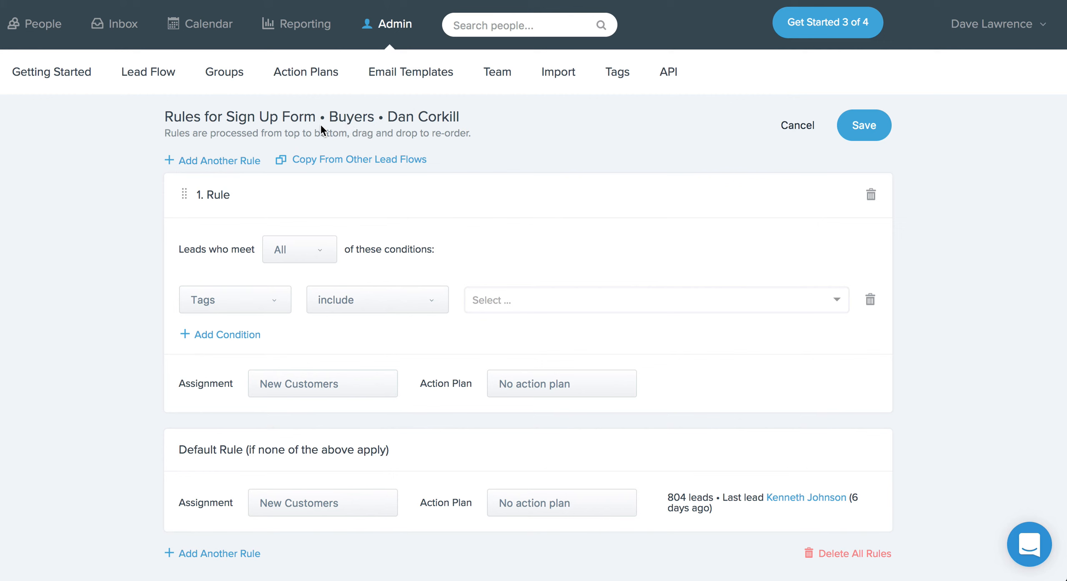
mouse_move(365, 176)
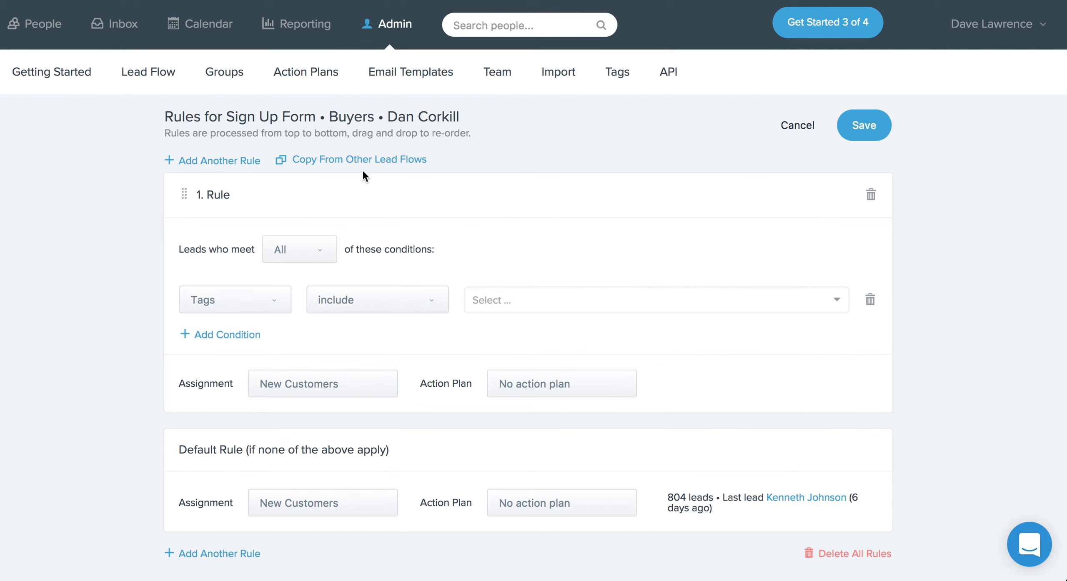
mouse_move(468, 163)
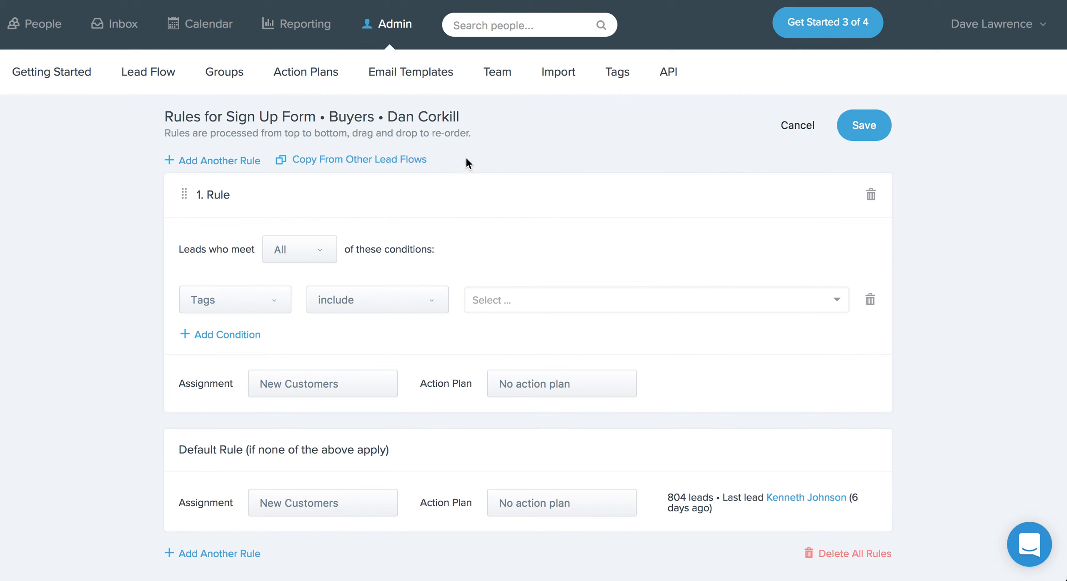
mouse_move(346, 181)
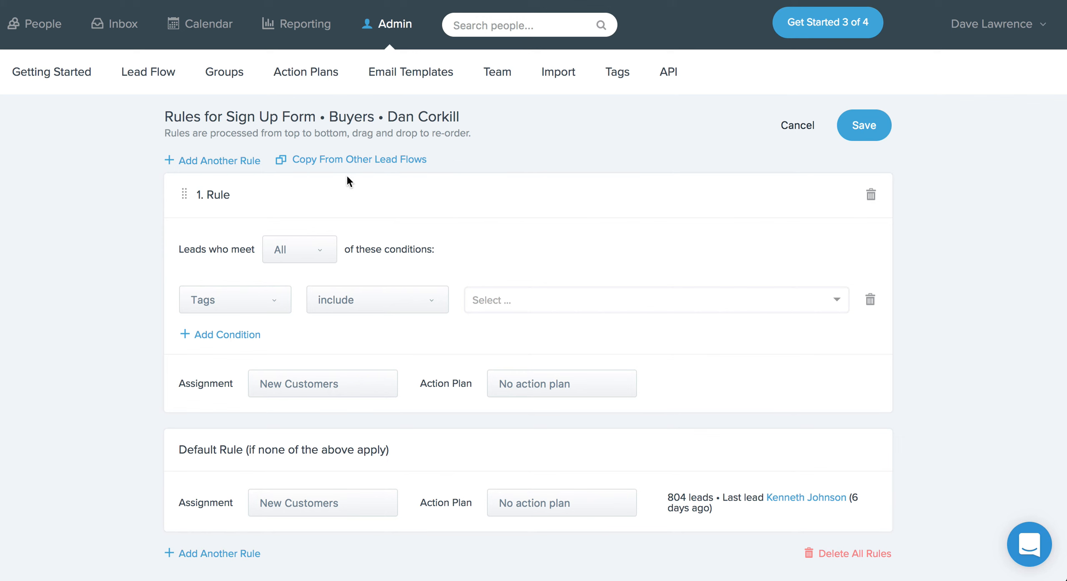
mouse_move(328, 178)
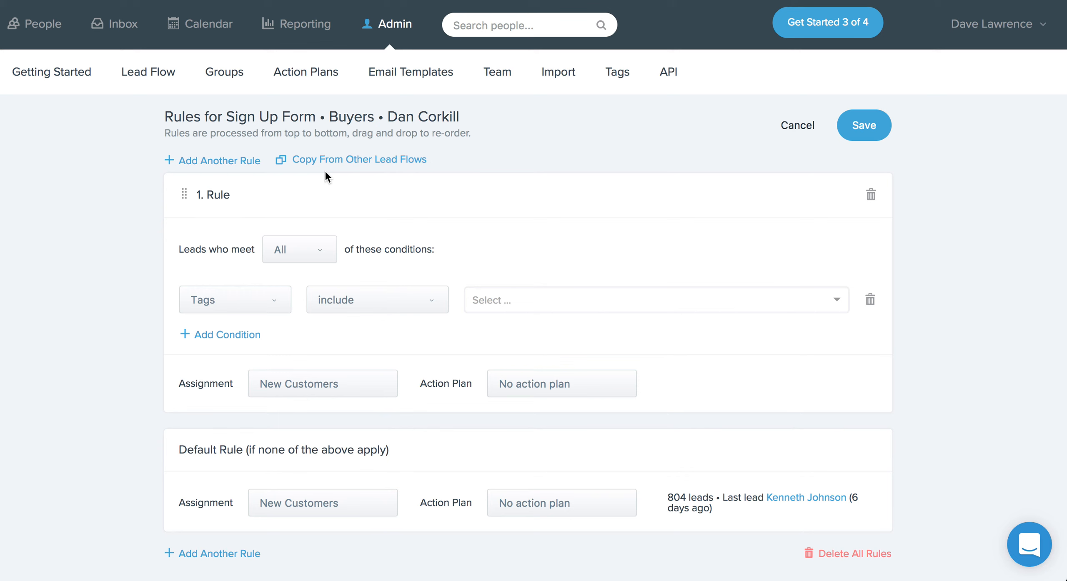
mouse_move(347, 220)
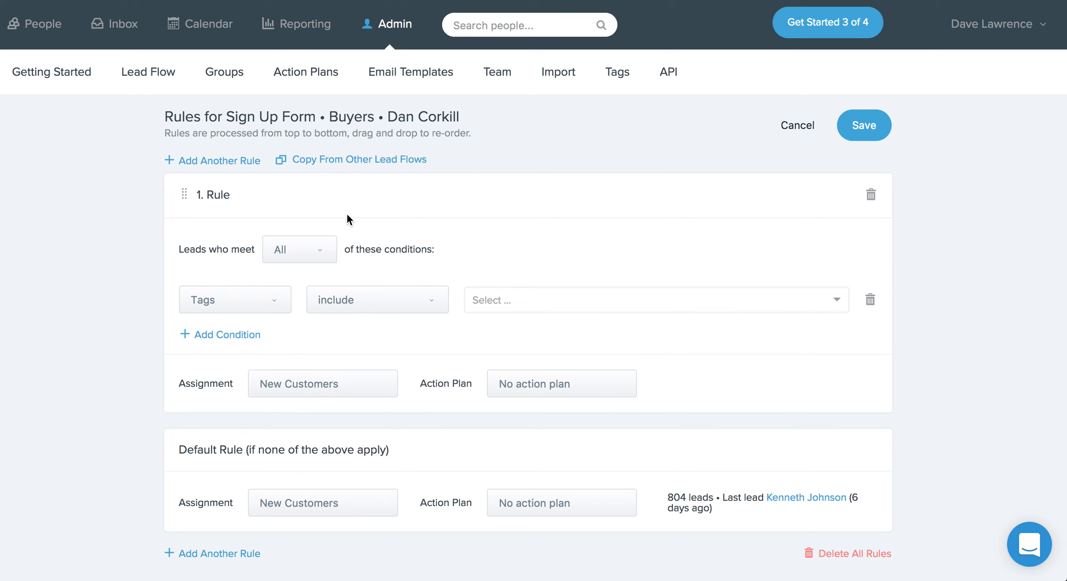
left_click(359, 159)
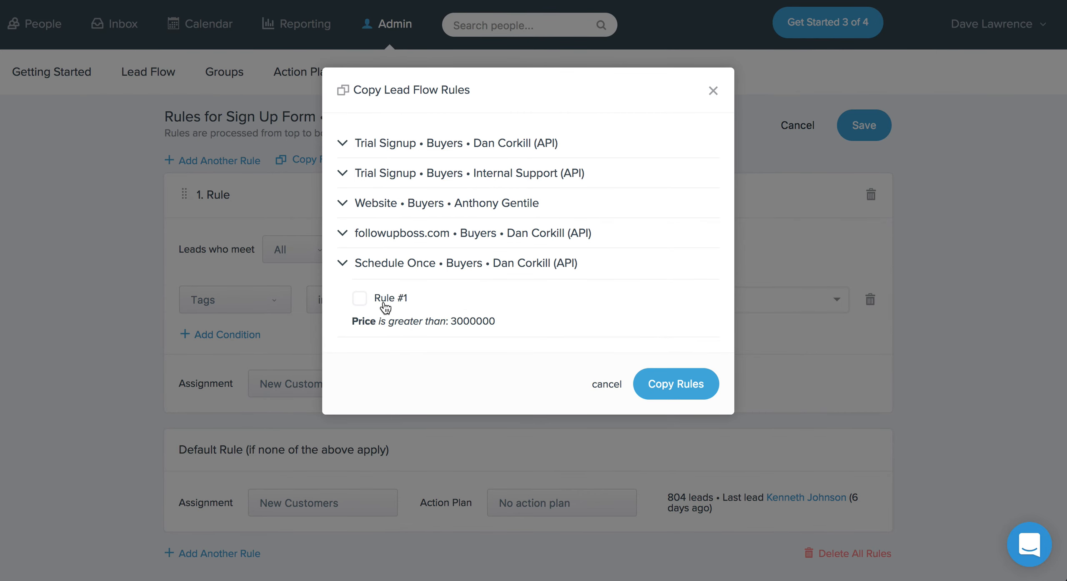
left_click(360, 297)
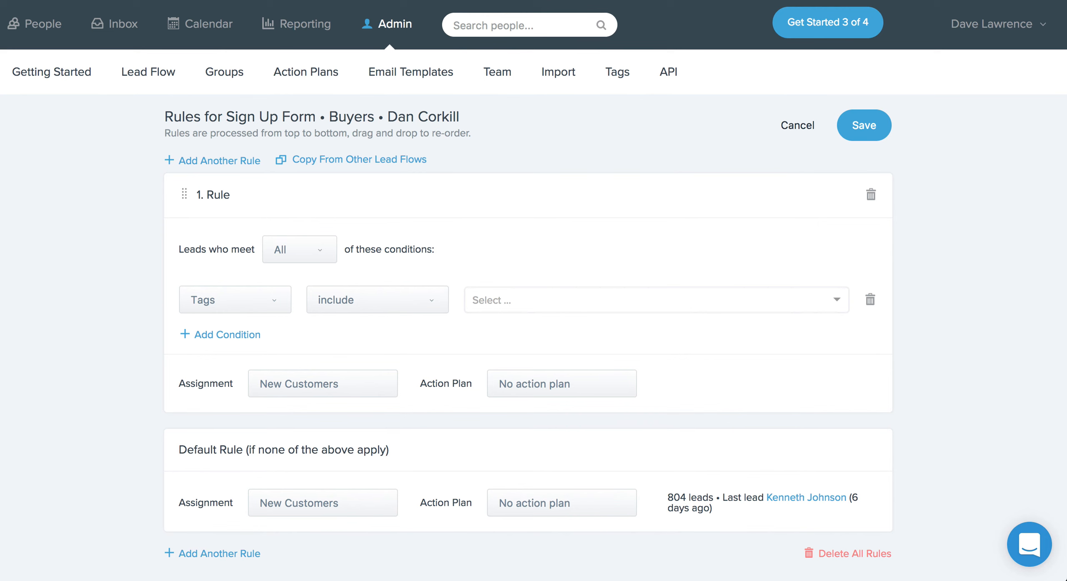
- Go to Admin > Groups to see the four groups' round-robin rotations
left_click(224, 72)
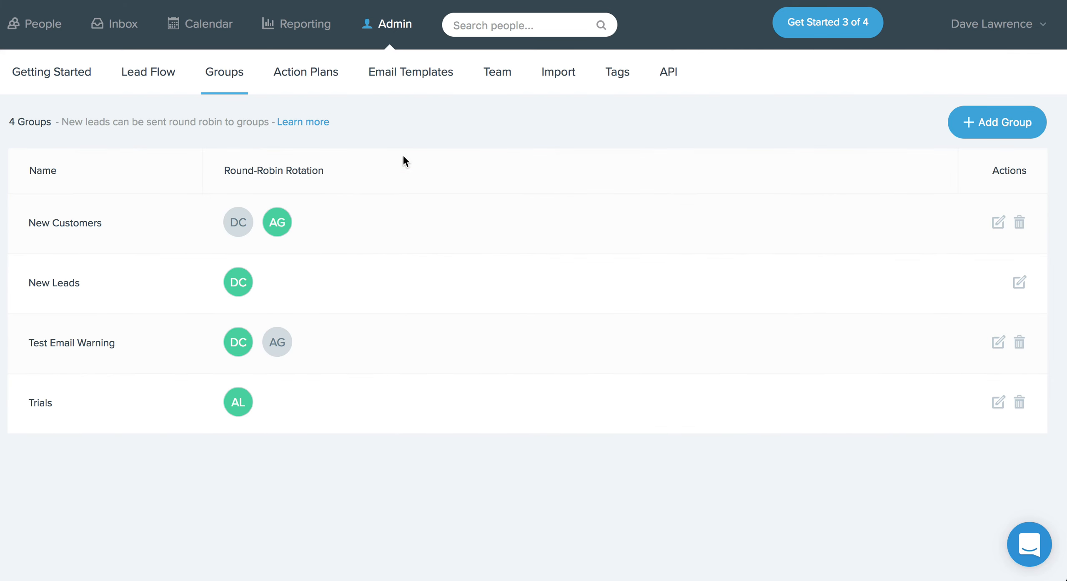
mouse_move(287, 230)
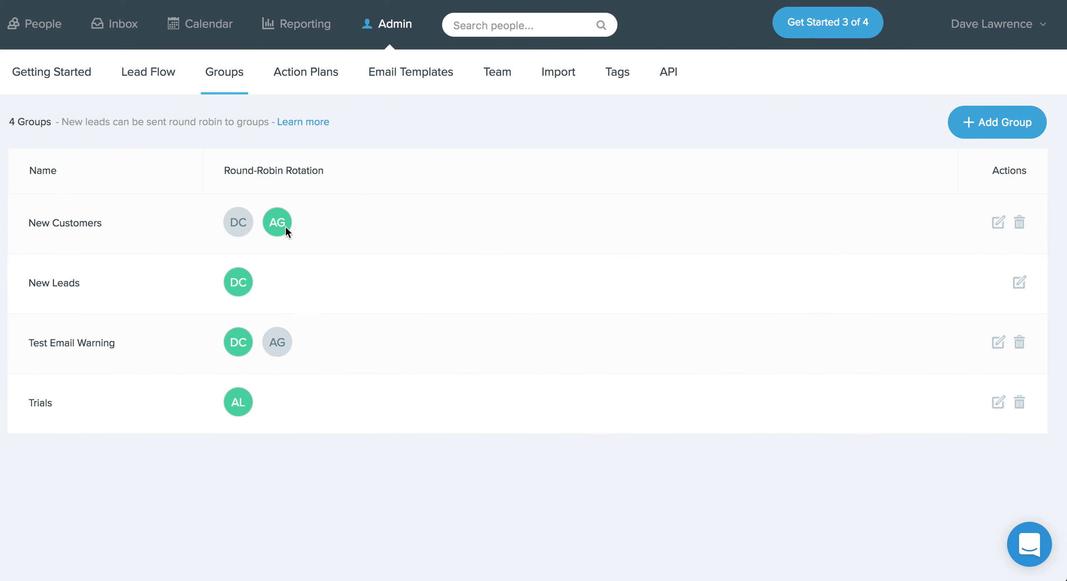
mouse_move(276, 222)
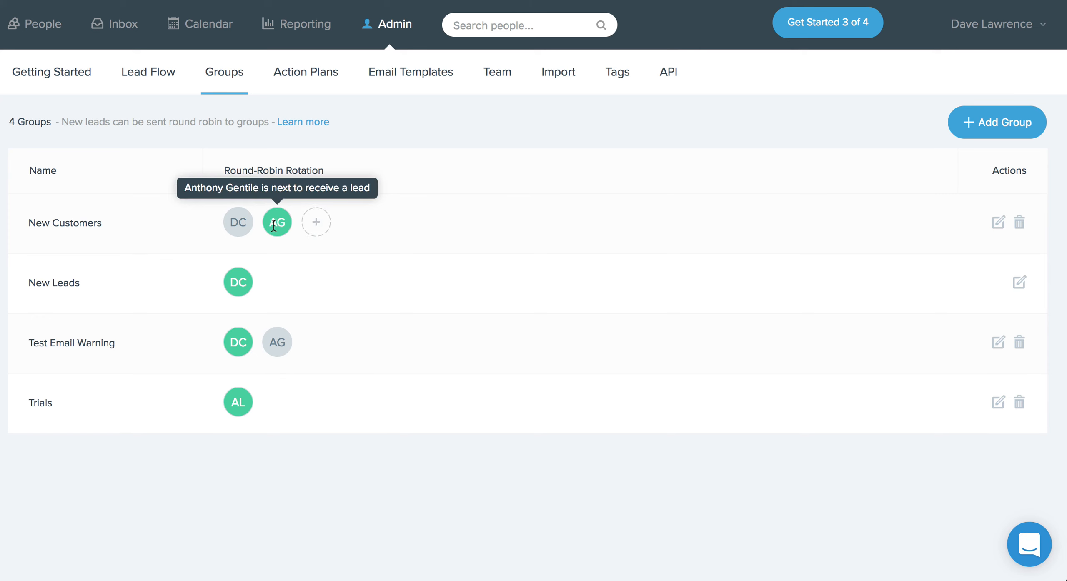
mouse_move(276, 222)
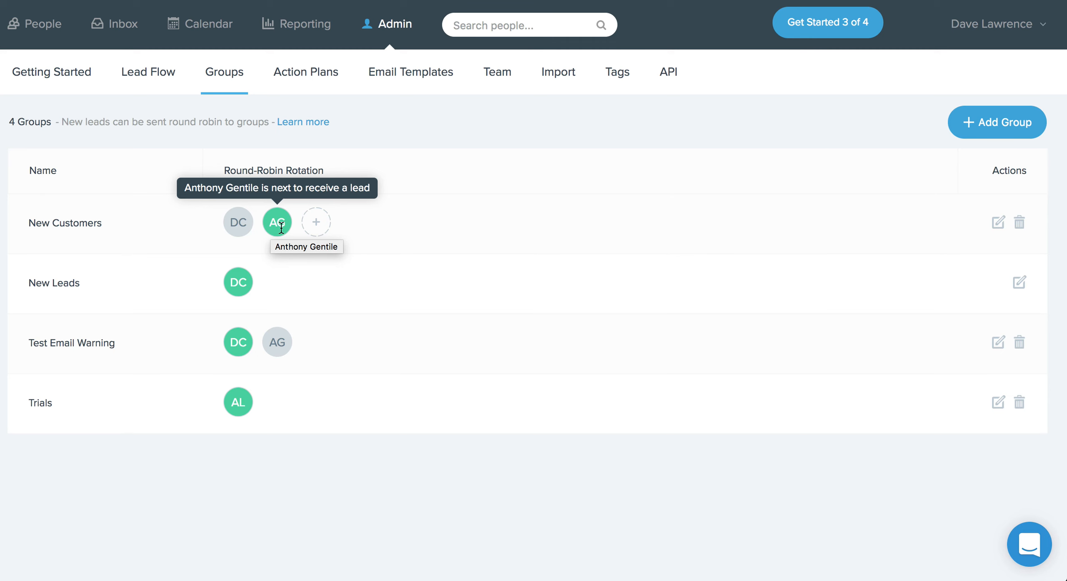
mouse_move(273, 222)
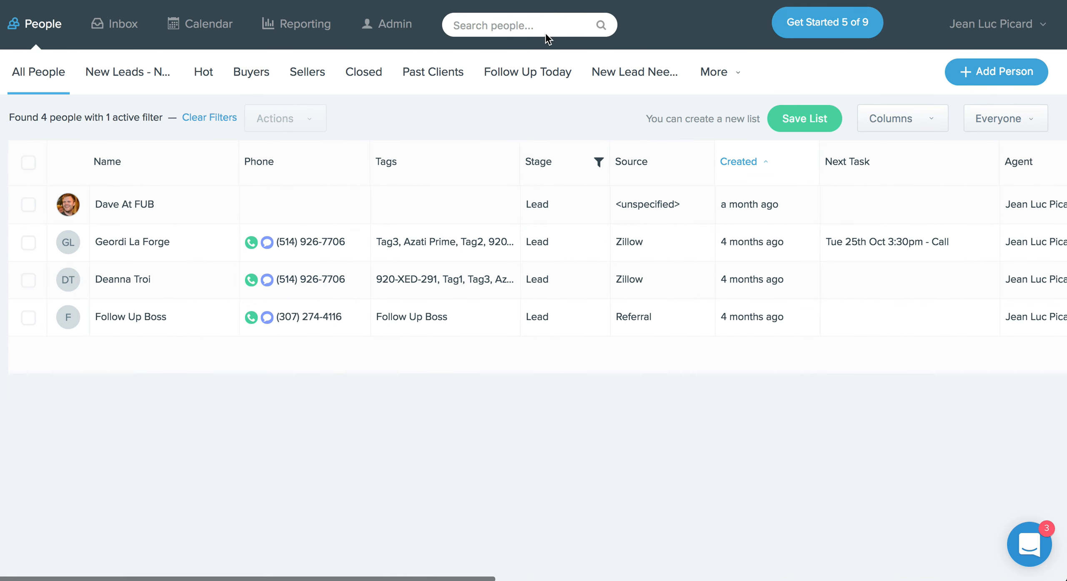
mouse_move(531, 93)
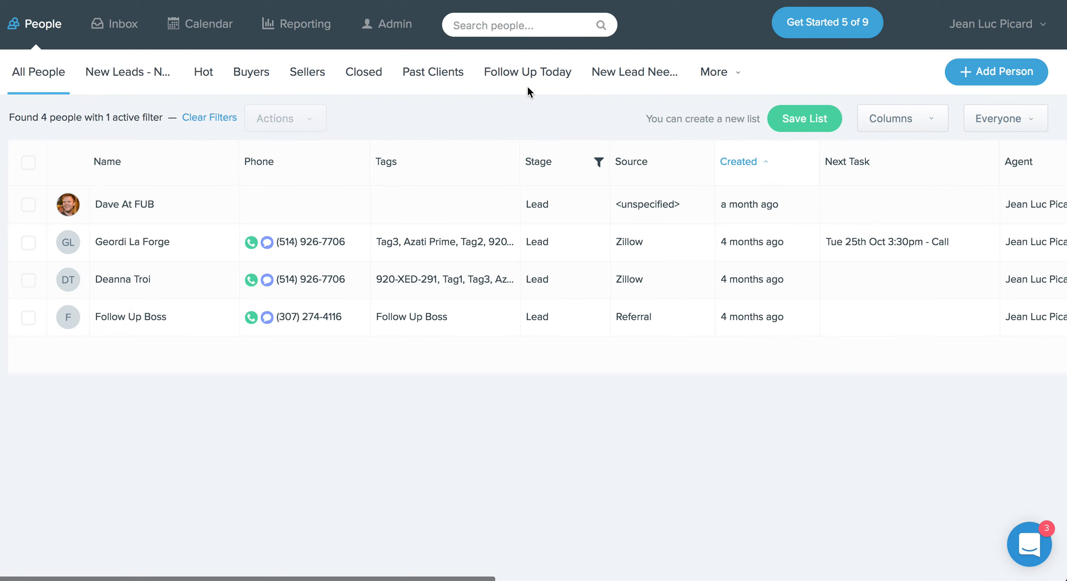
mouse_move(579, 162)
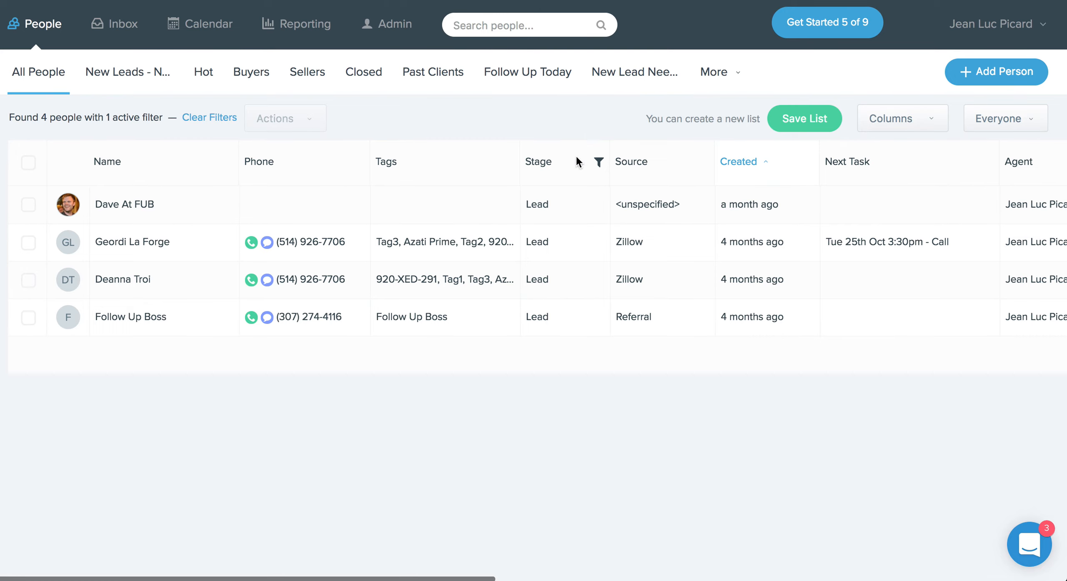
mouse_move(416, 194)
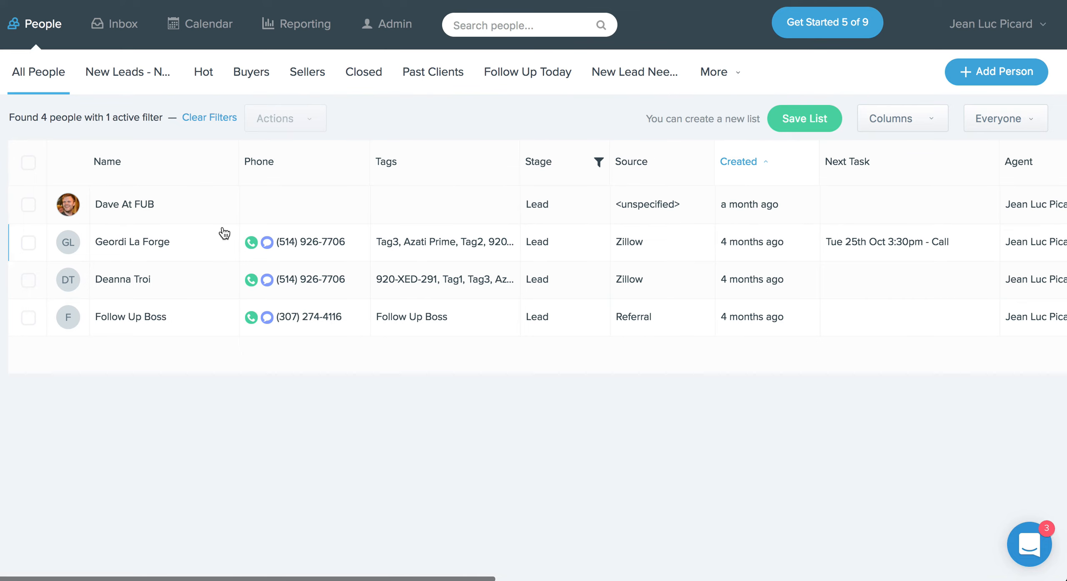
mouse_move(606, 163)
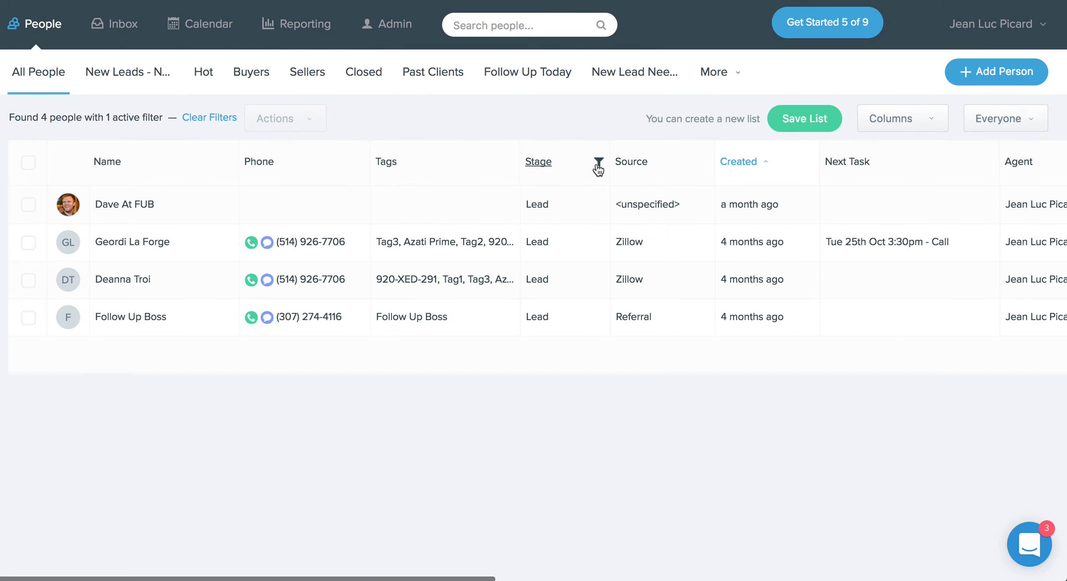
left_click(598, 162)
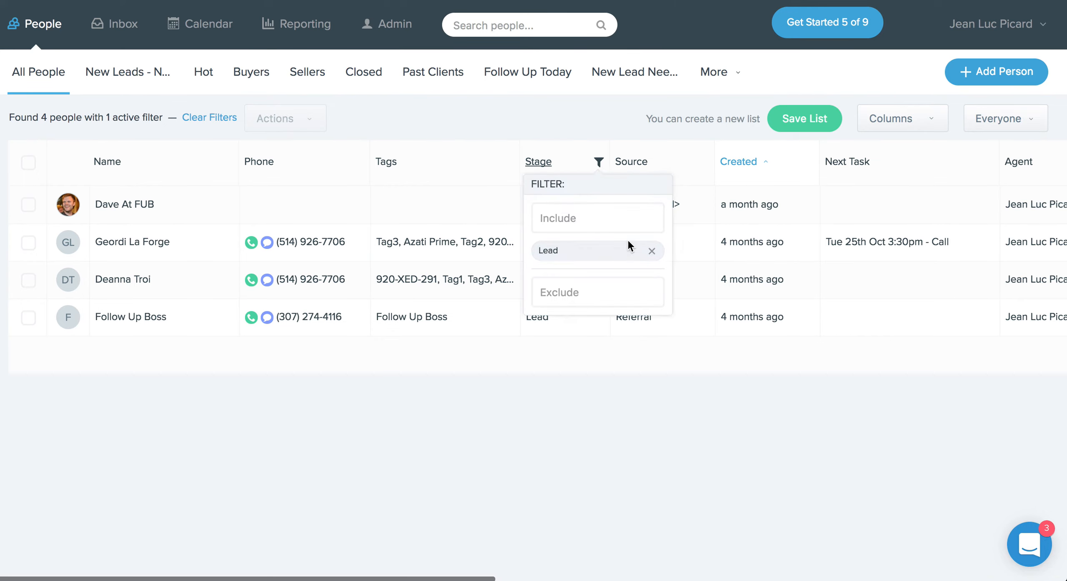
left_click(597, 141)
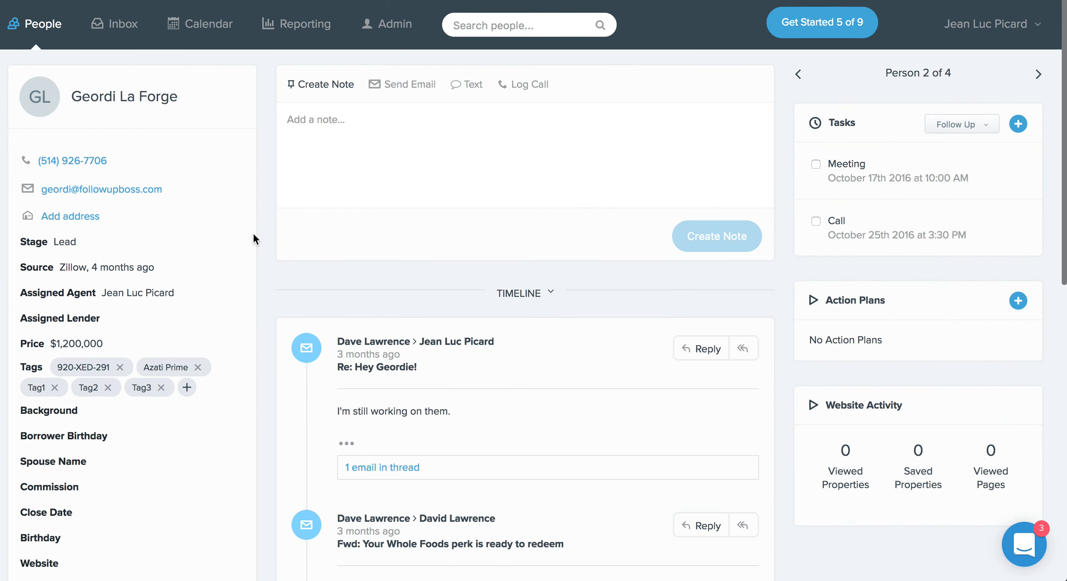
mouse_move(109, 52)
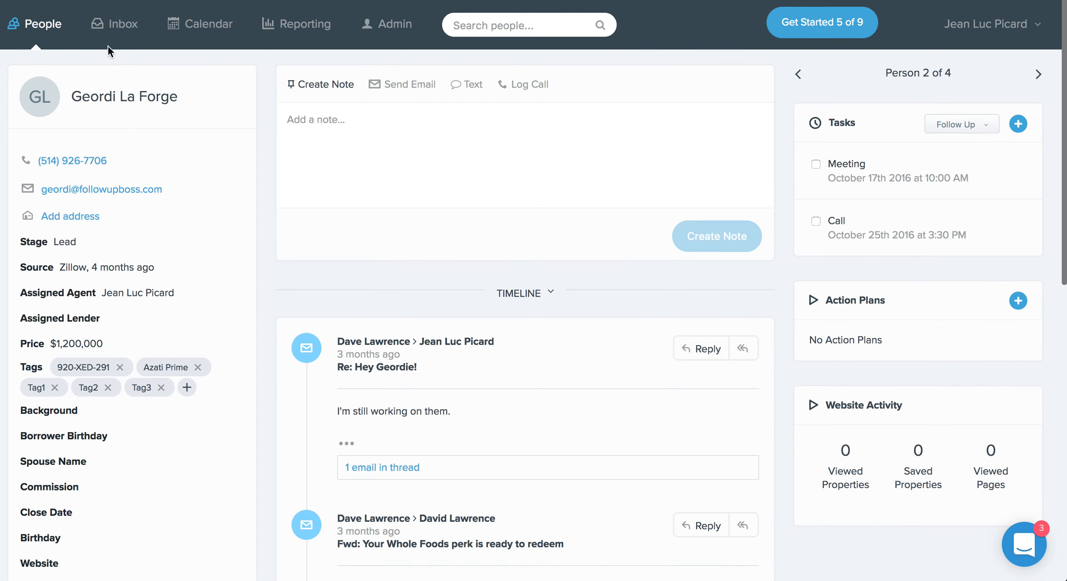
left_click(43, 24)
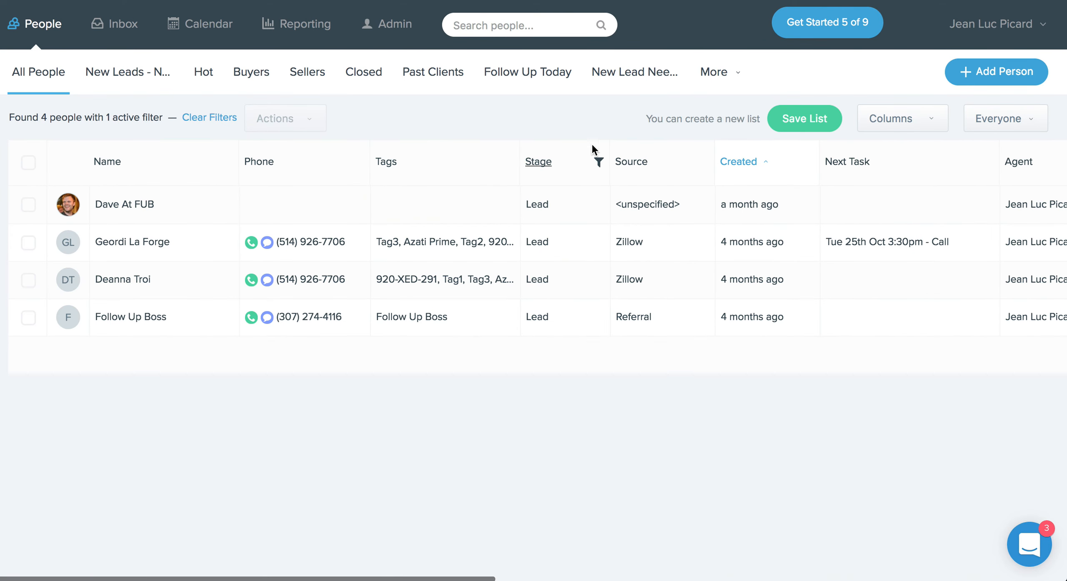
mouse_move(596, 164)
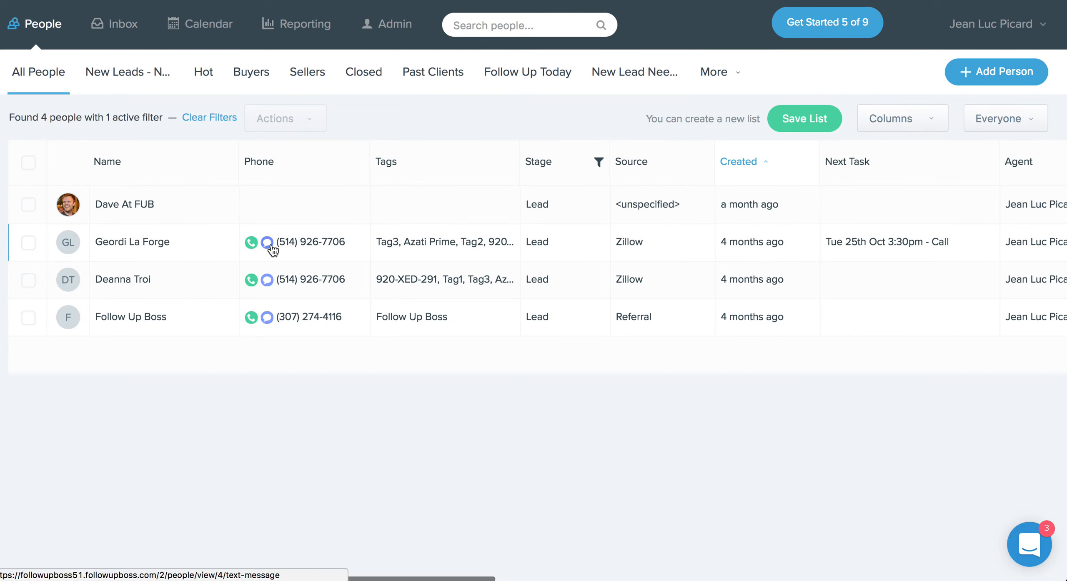
mouse_move(230, 252)
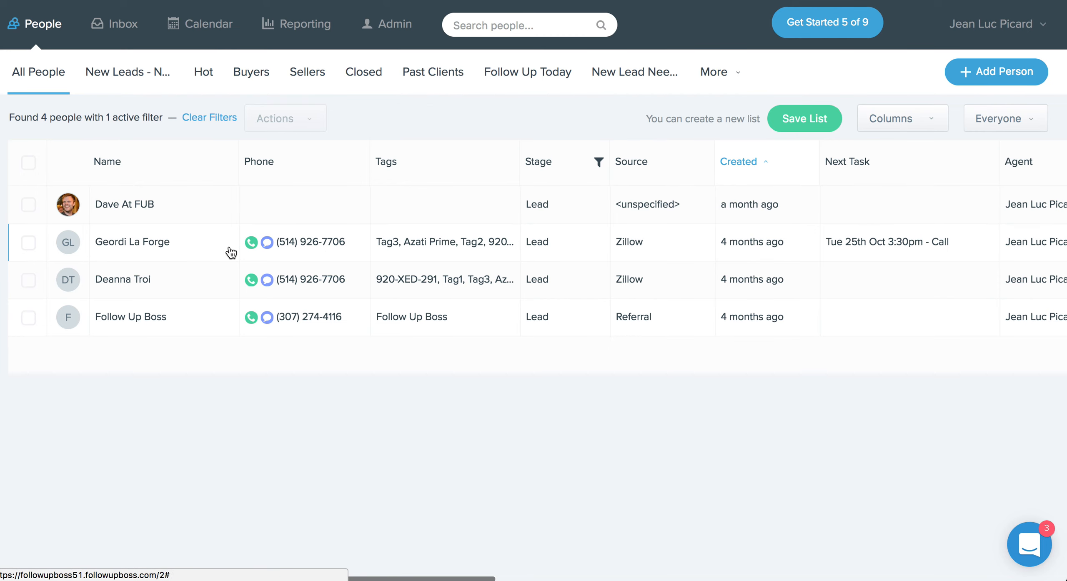
- Call Geordi La Forge from the People list, landing on his call-logging tab
left_click(131, 242)
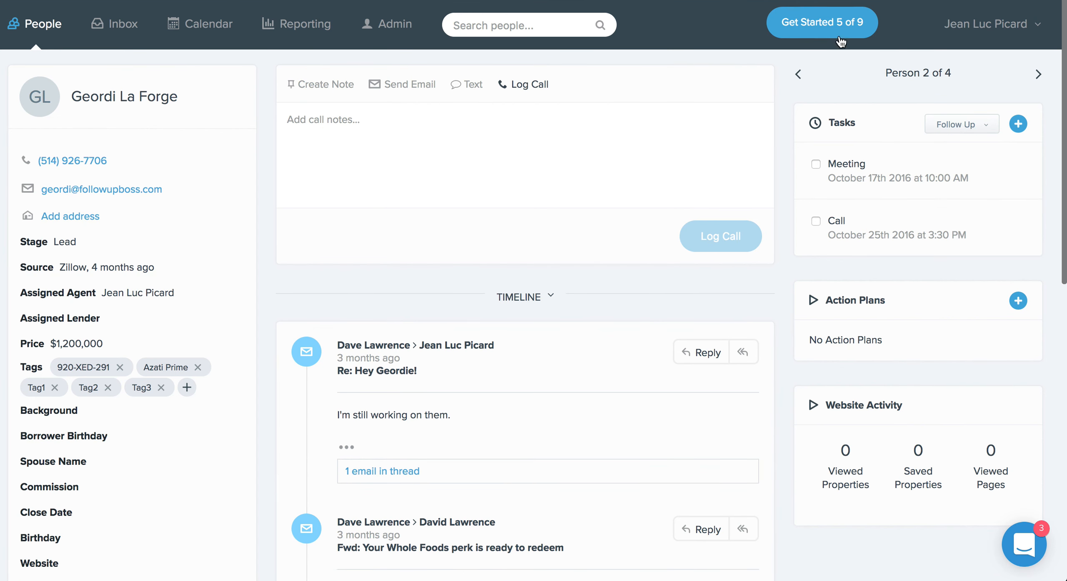
mouse_move(685, 62)
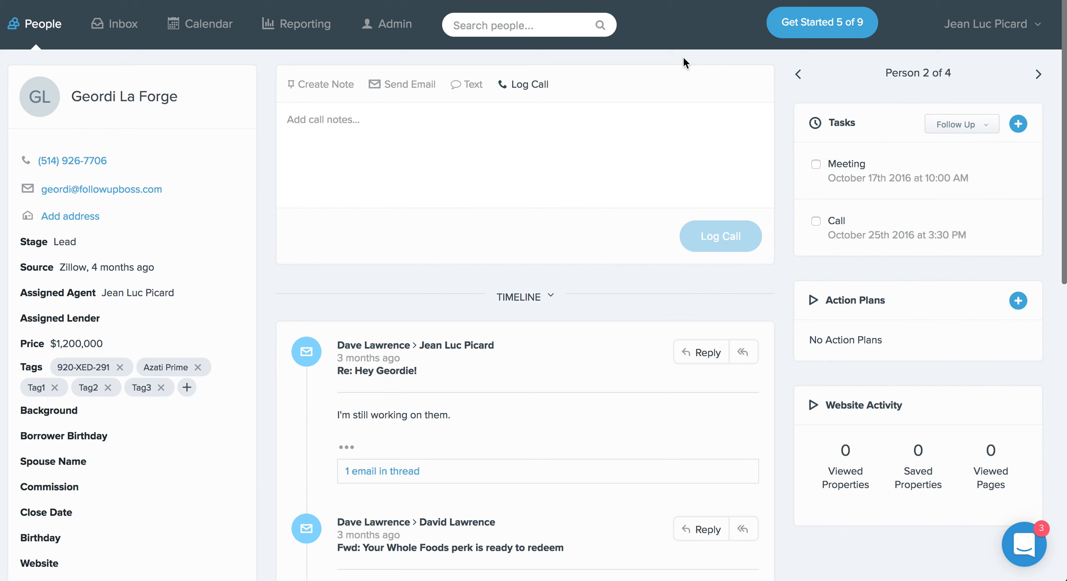
mouse_move(514, 10)
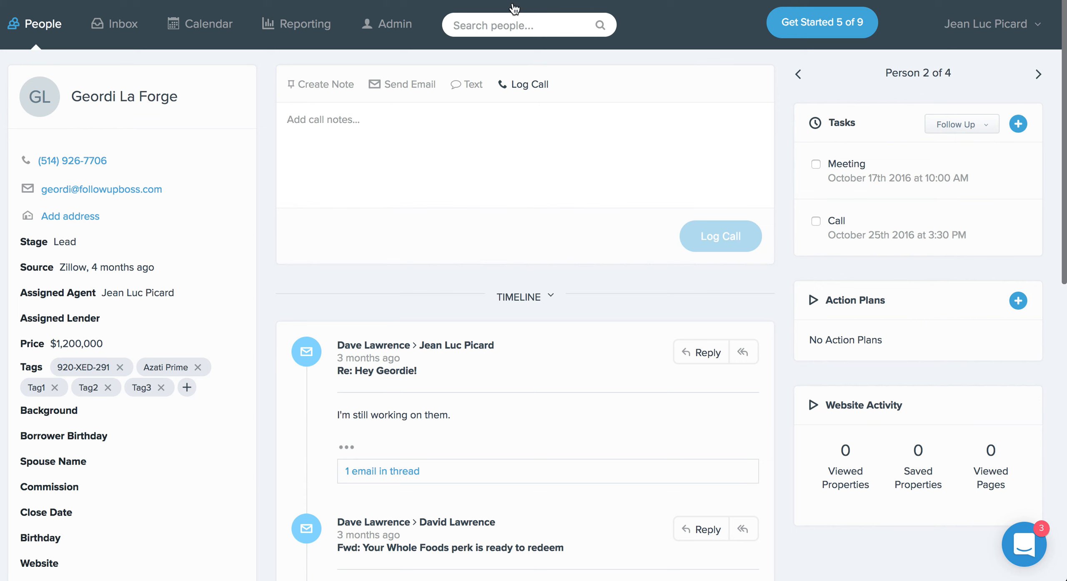